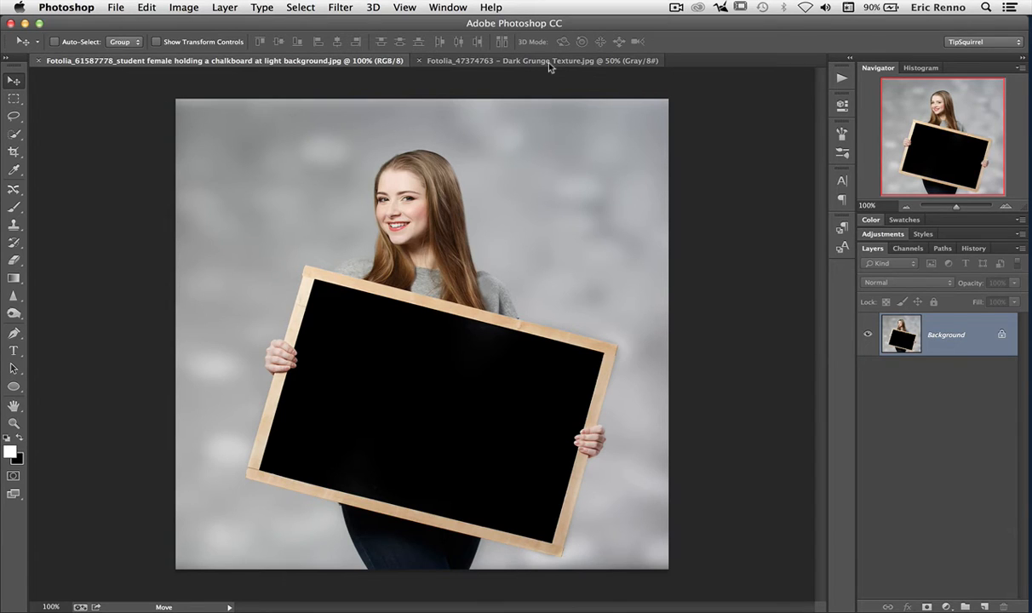
Step: Select all of the dark grunge texture and return to the chalkboard photo
click(538, 61)
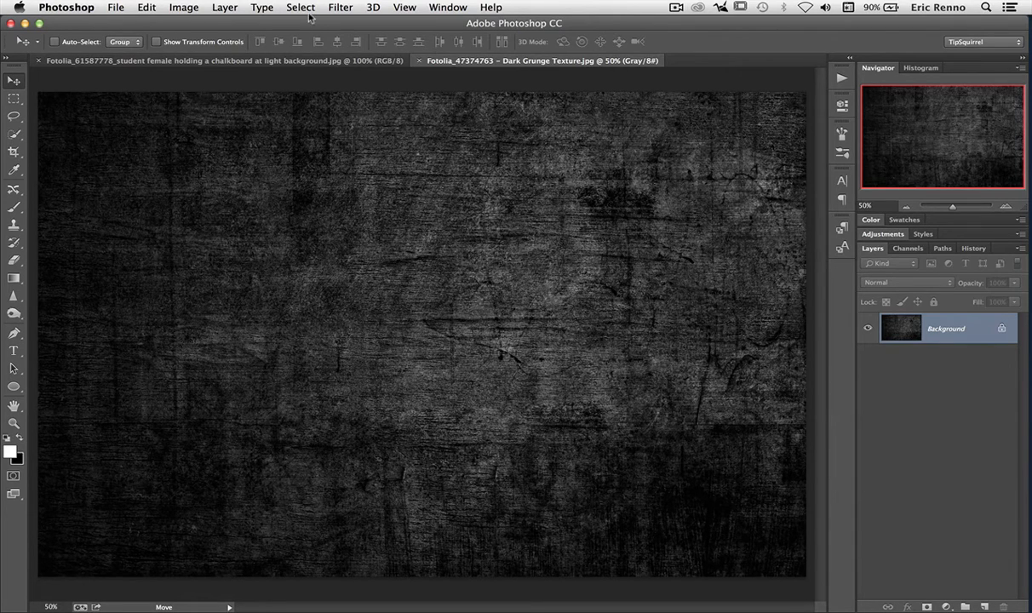
click(300, 7)
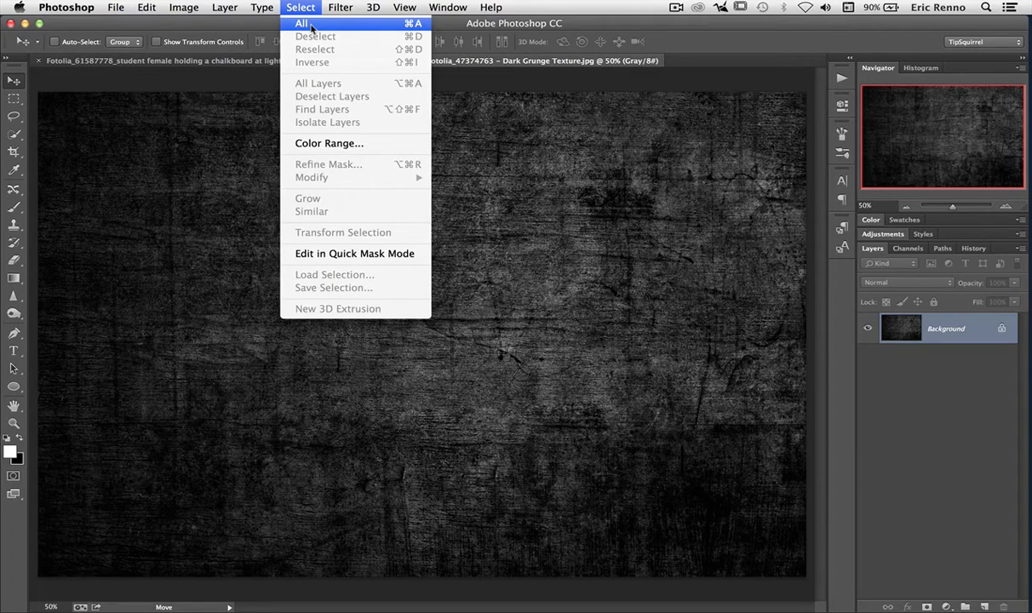
click(302, 24)
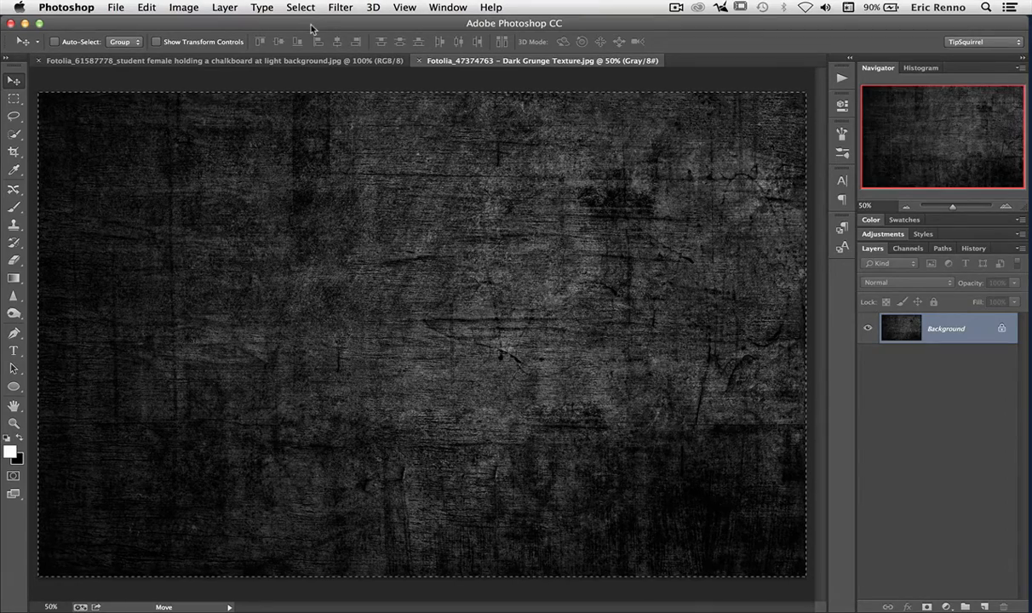
click(145, 7)
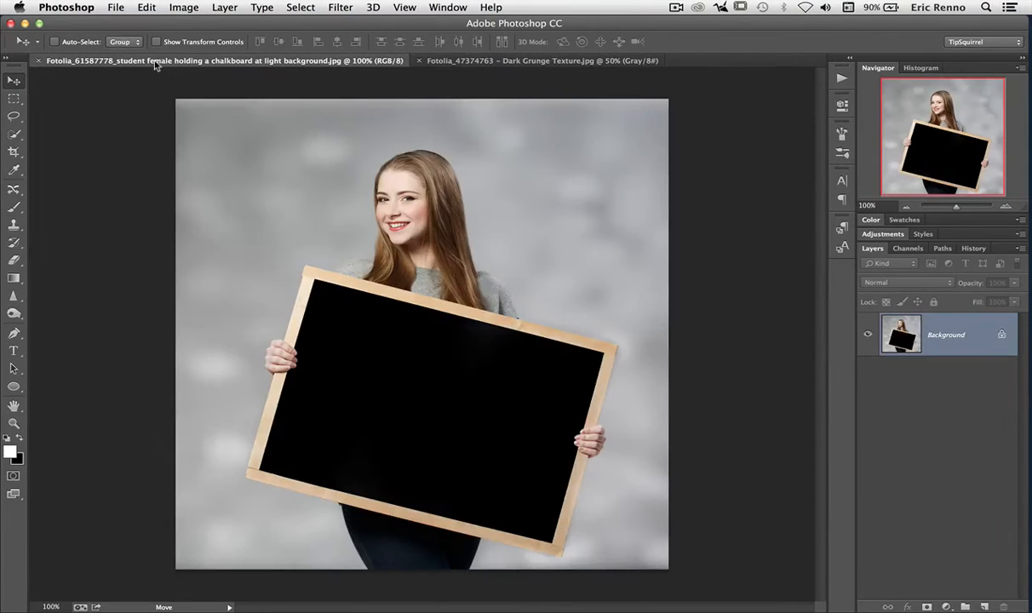
click(147, 7)
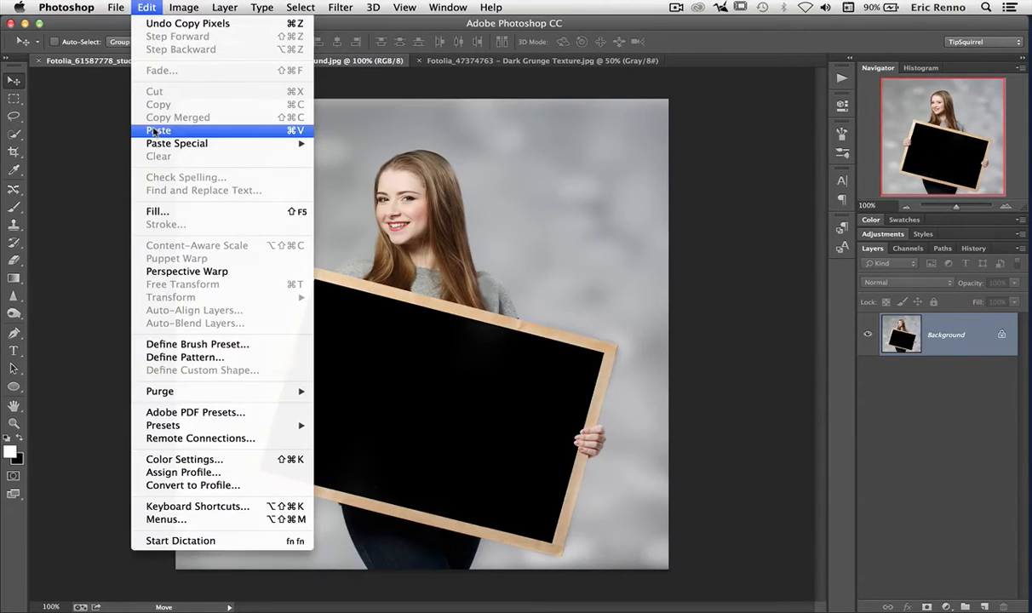
click(159, 129)
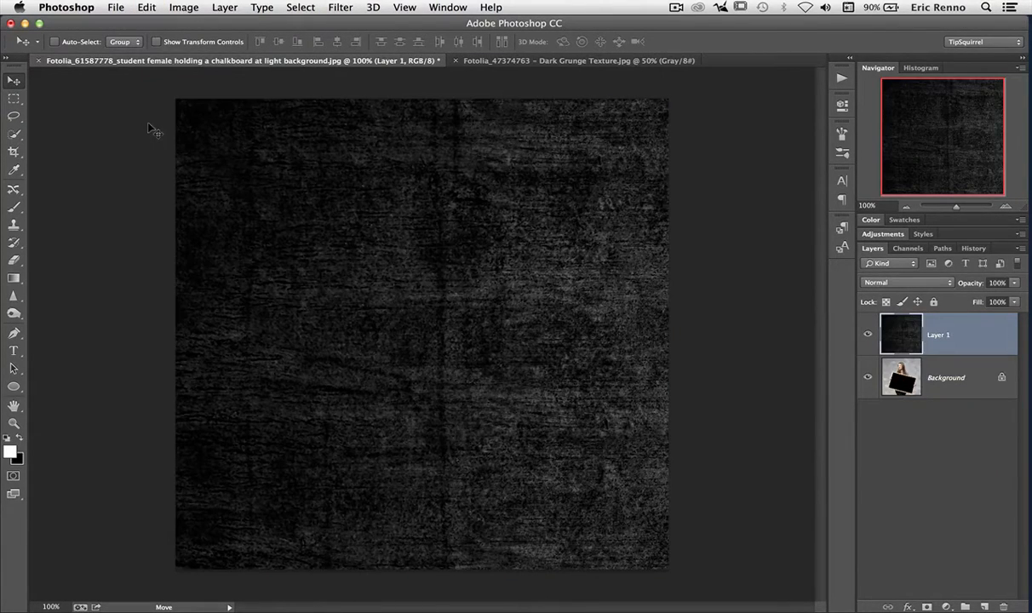
key(cmd)
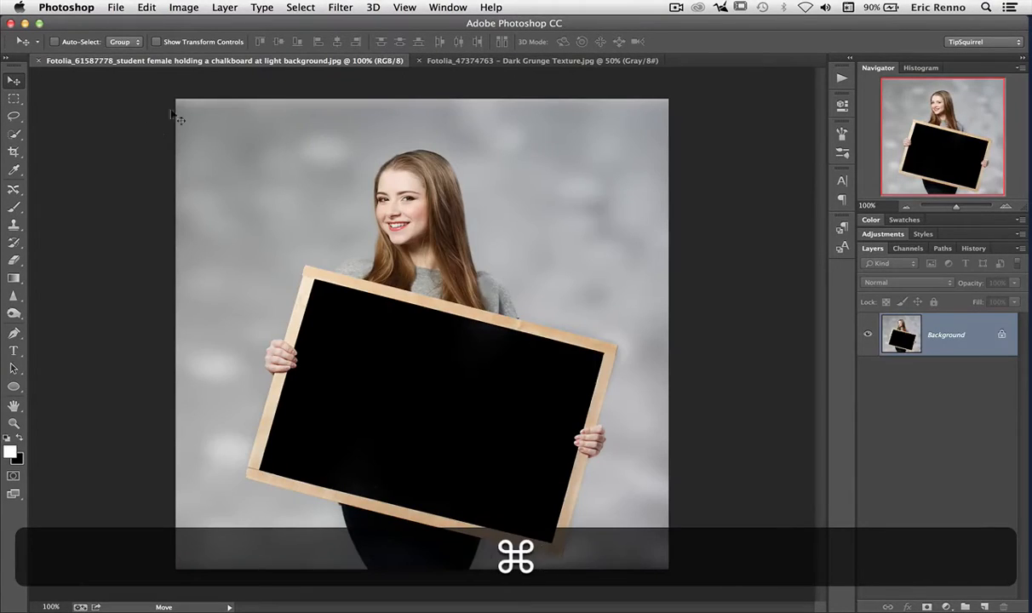
Step: Switch to the grunge texture document to bring it over as a new layer
click(542, 62)
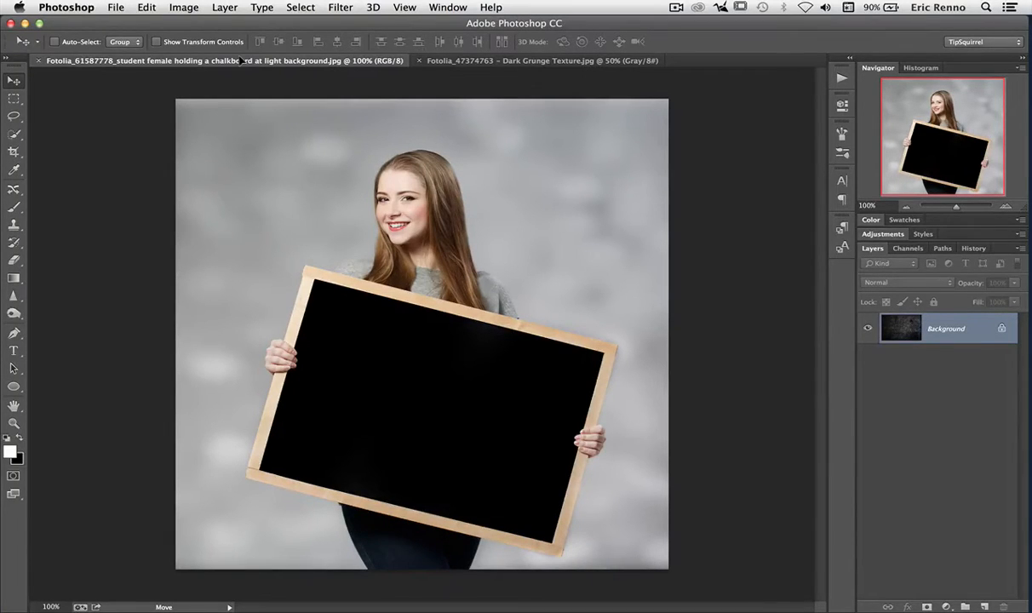
mouse_move(317, 163)
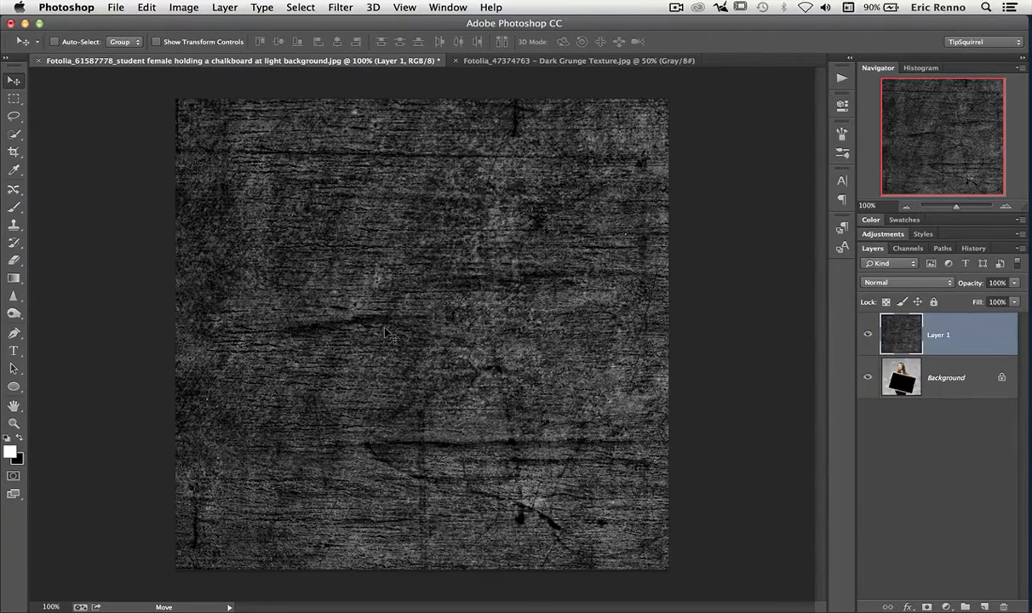
Step: Start Free Transform on the texture layer and fit the image on screen
click(147, 7)
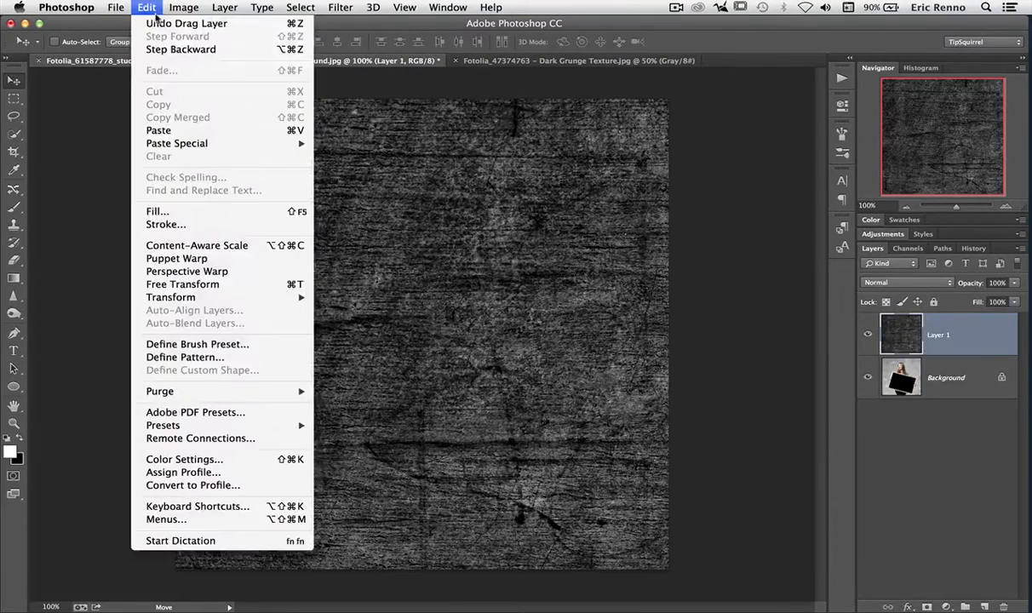
mouse_move(182, 282)
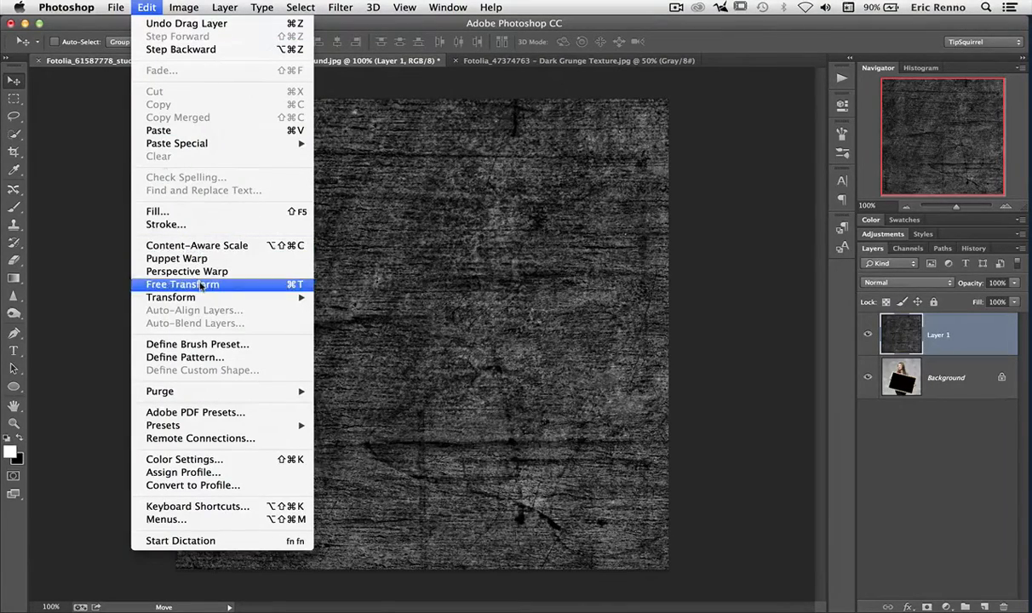
click(182, 284)
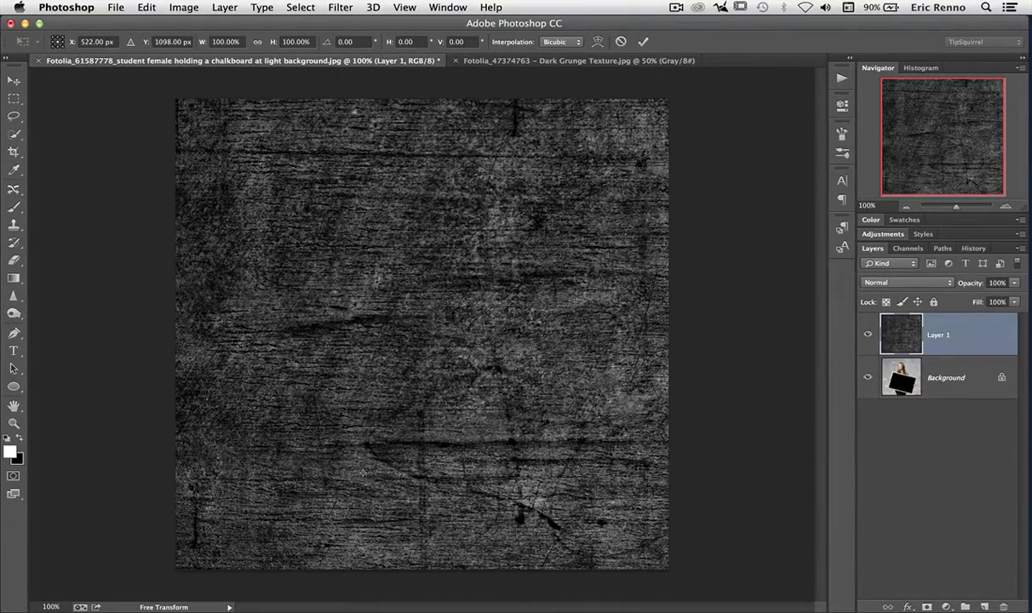
click(406, 7)
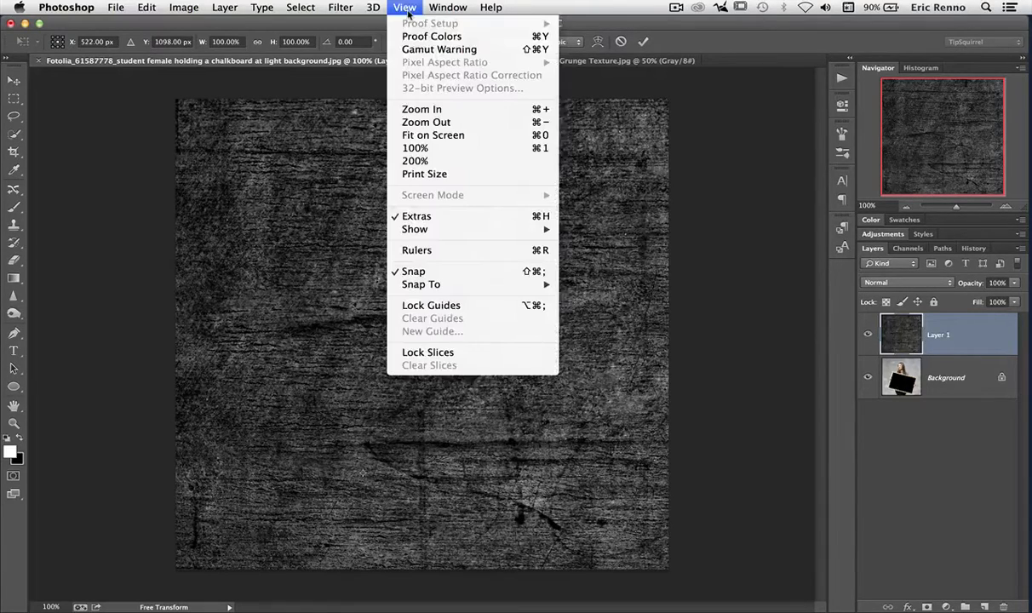
mouse_move(432, 134)
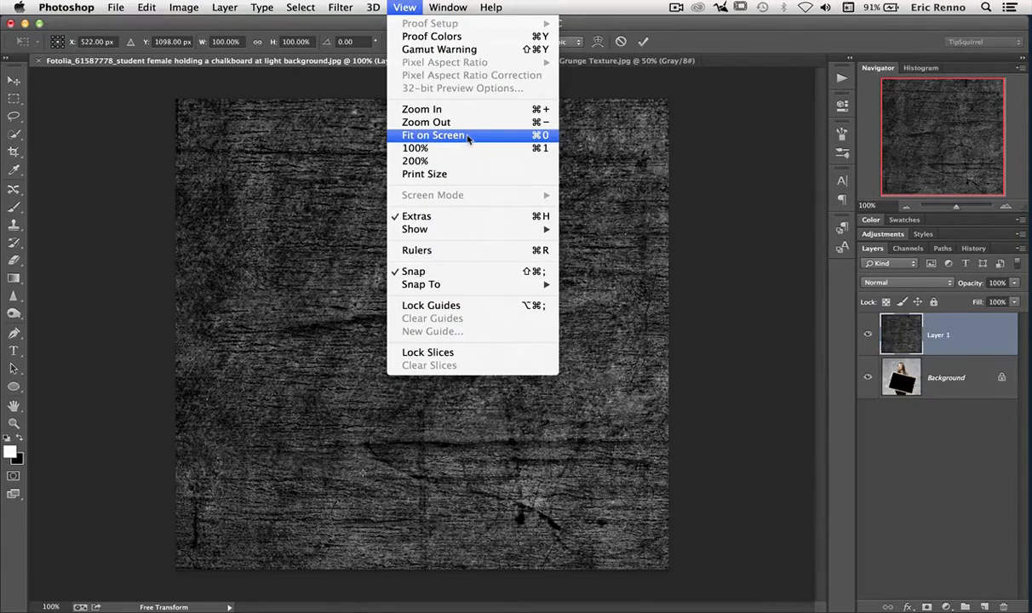
mouse_move(542, 139)
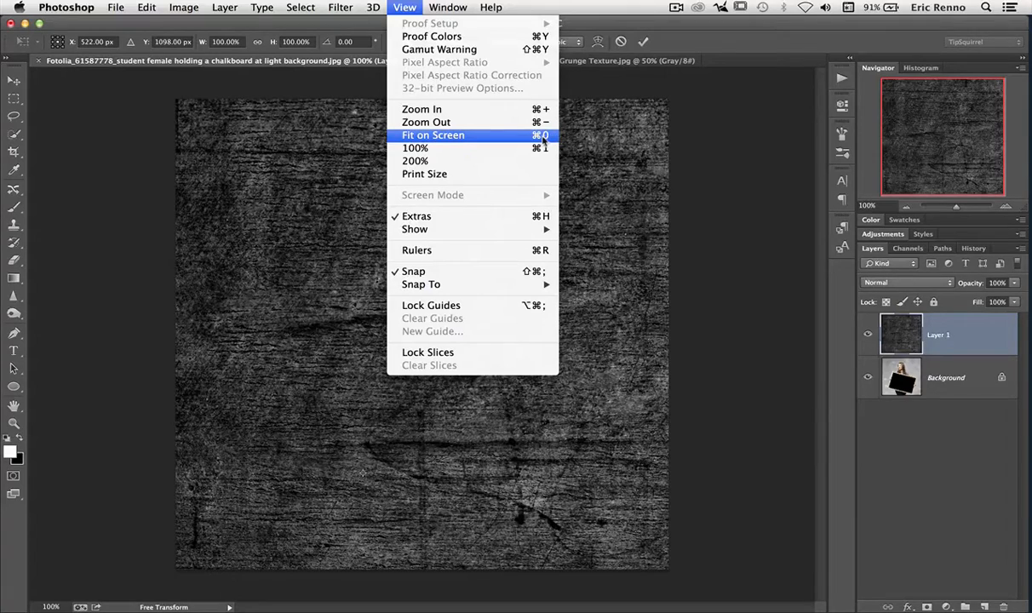
mouse_move(554, 140)
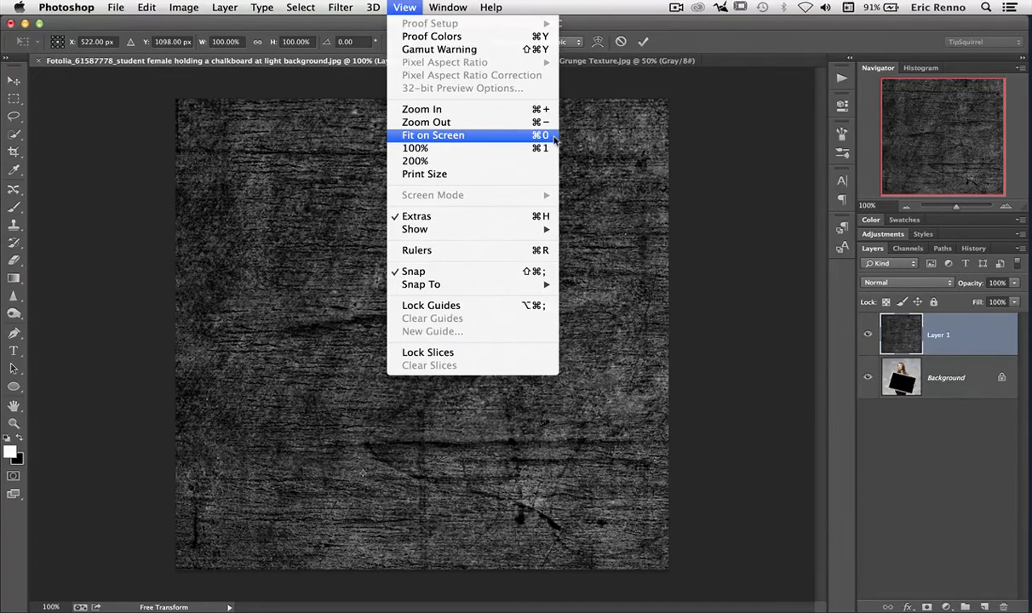
click(433, 137)
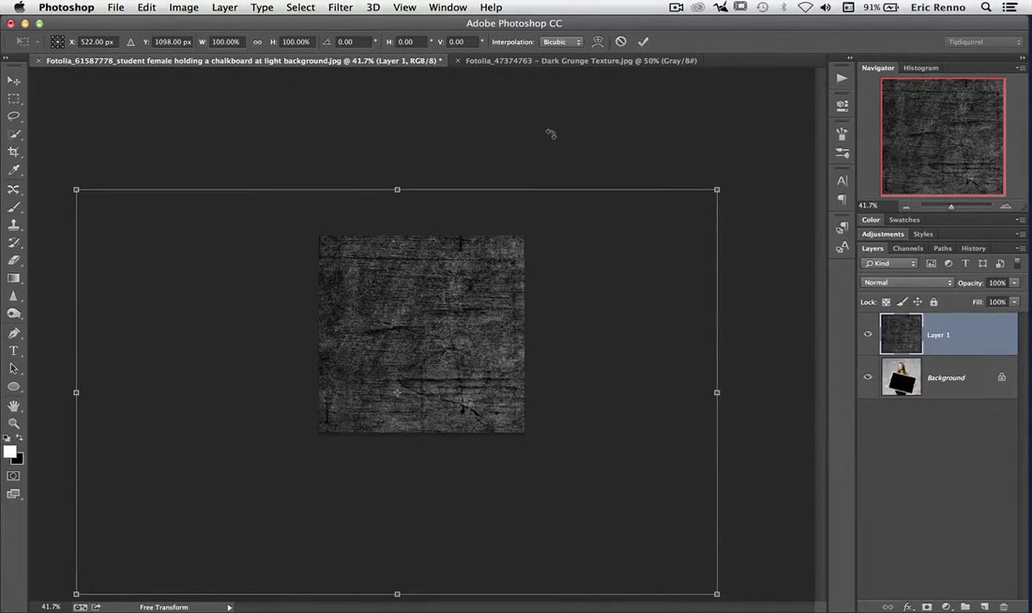
mouse_move(452, 320)
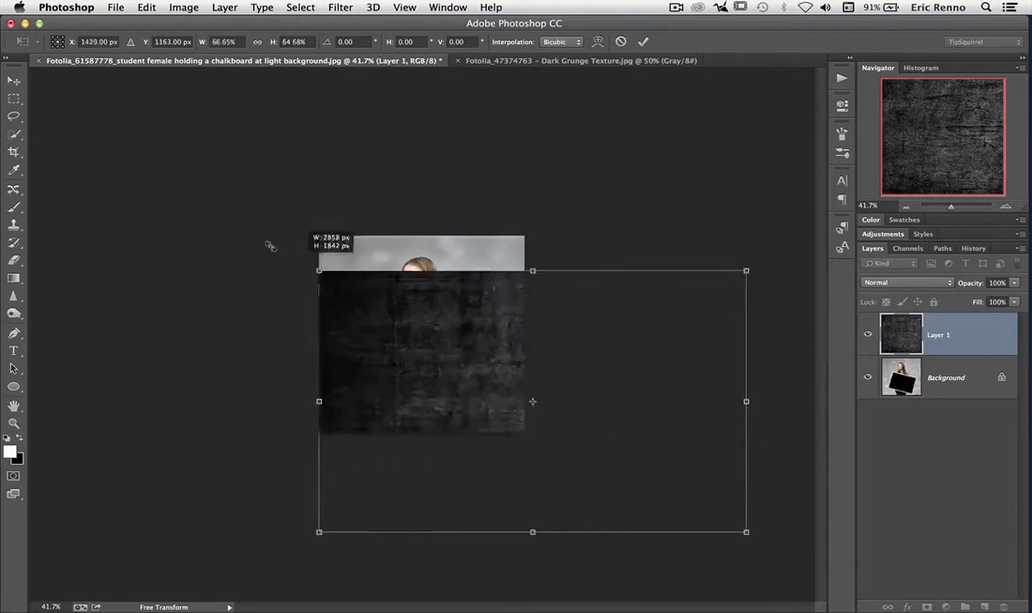
Step: Scale the grunge texture from its centre until it extends past every edge of the photo
drag(320, 271, 151, 174)
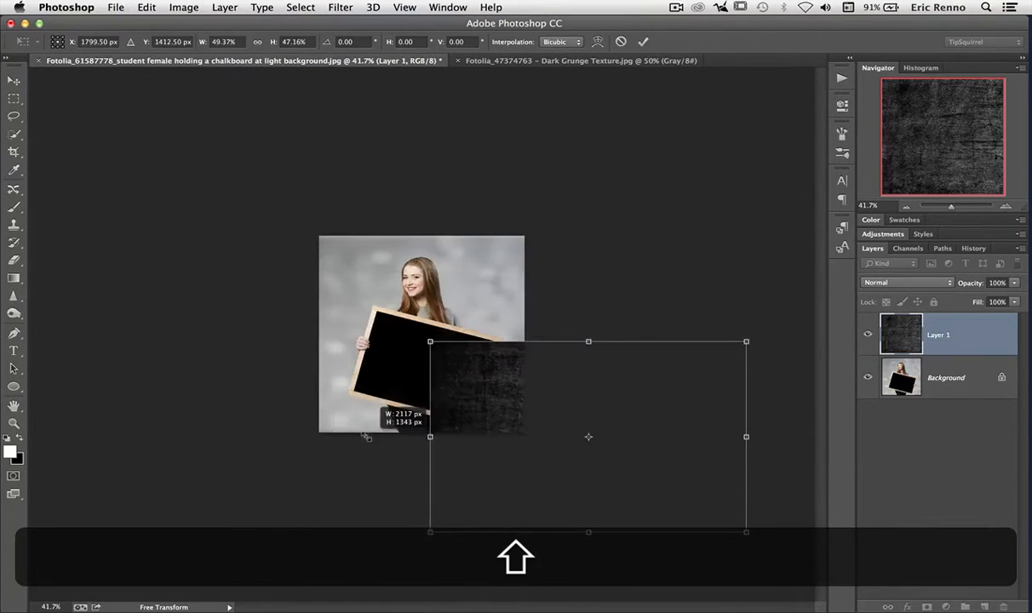
drag(429, 341, 470, 366)
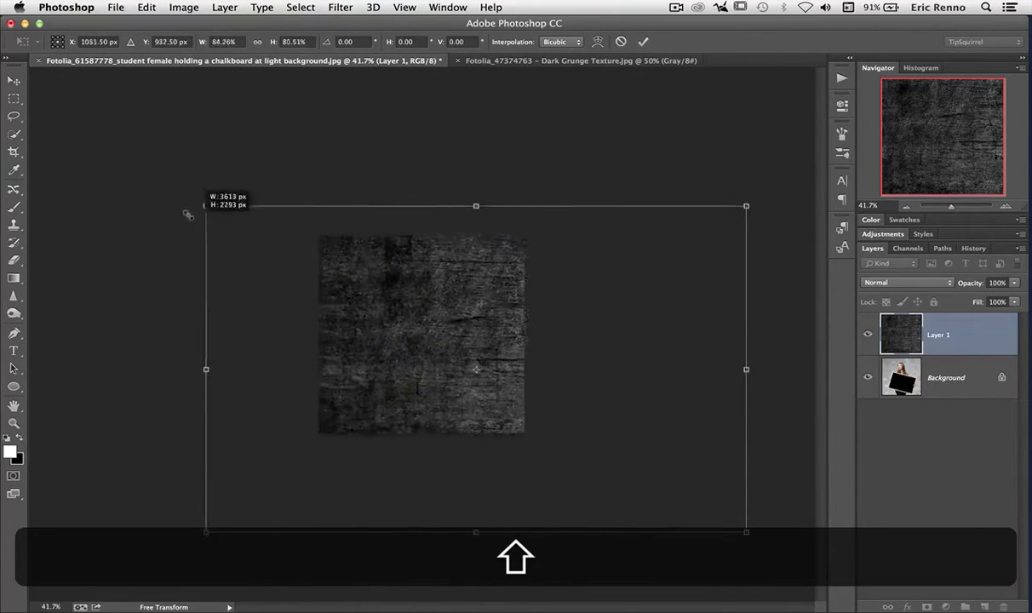
drag(205, 204, 177, 189)
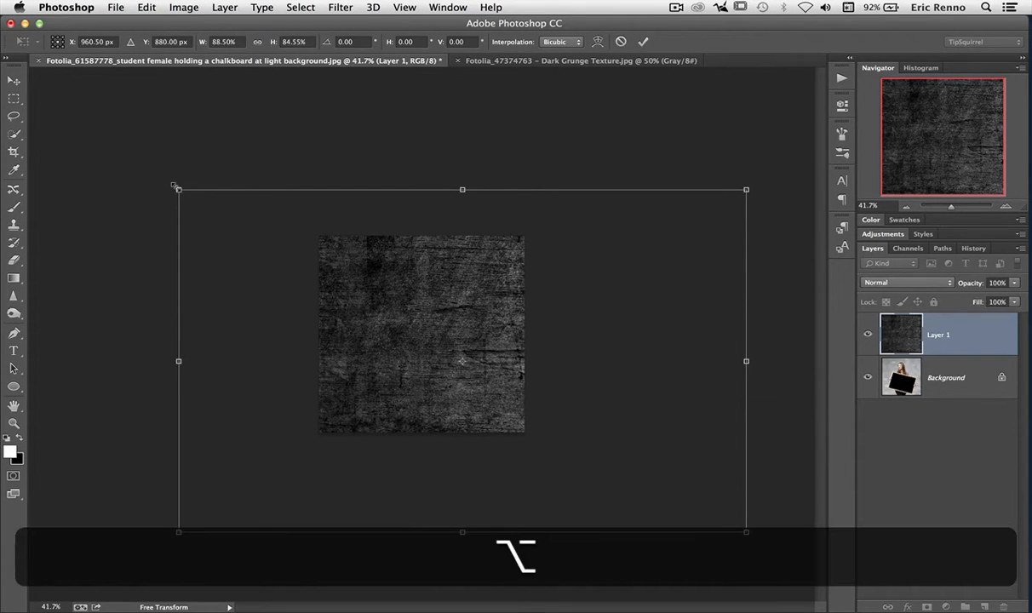
drag(179, 190, 361, 274)
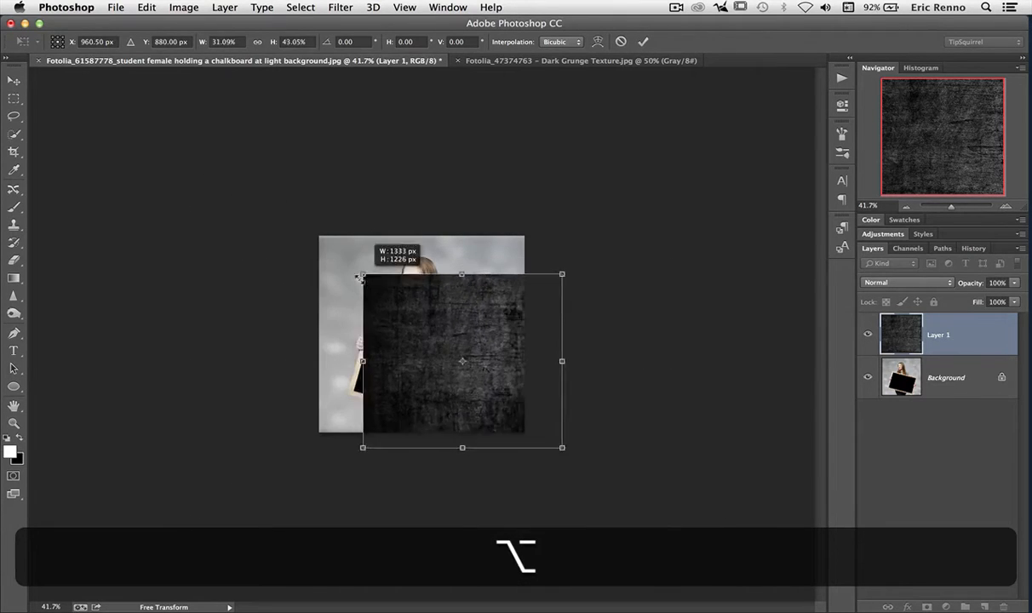
drag(361, 274, 308, 269)
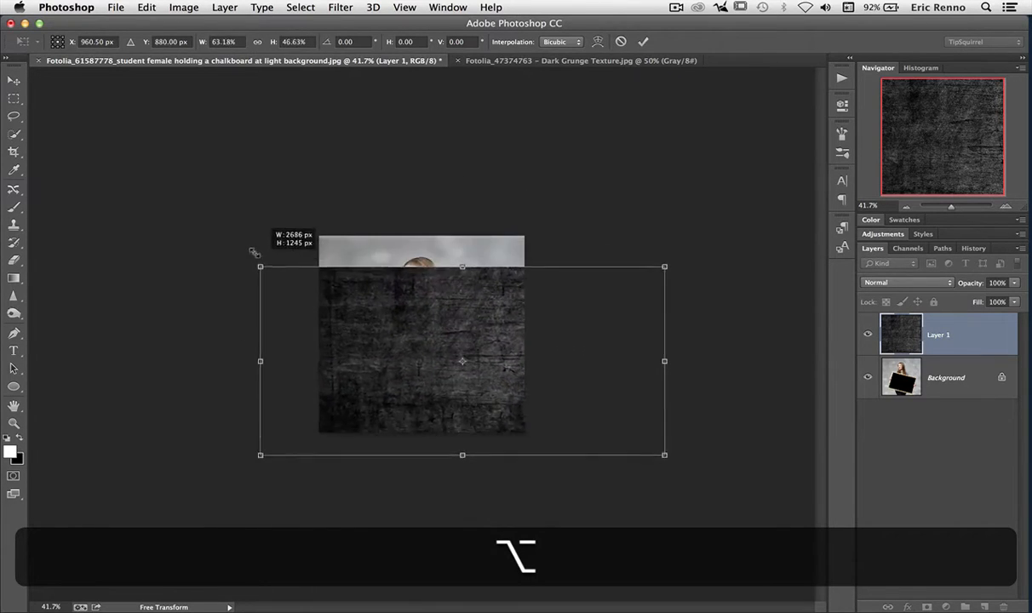
drag(259, 265, 211, 198)
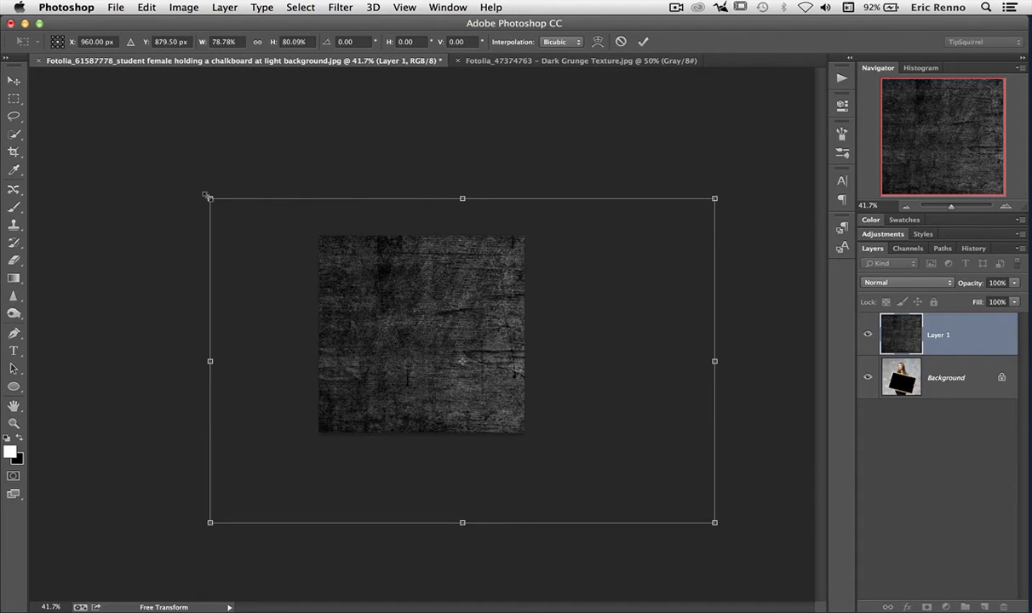
Step: Shrink the texture proportionally to the chalkboard's size and stretch it wider across the board
key(alt)
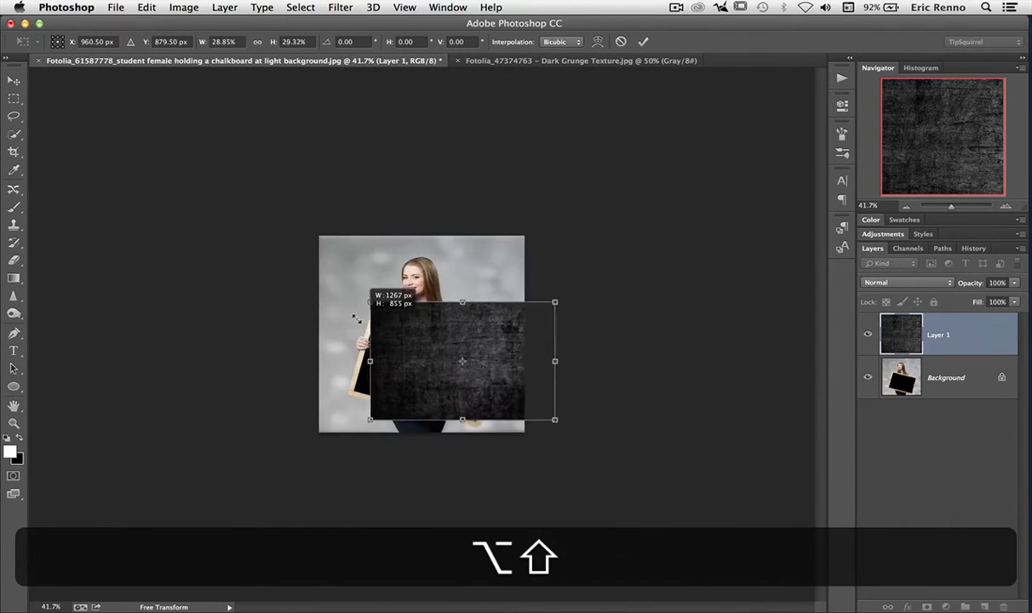
drag(556, 419, 532, 405)
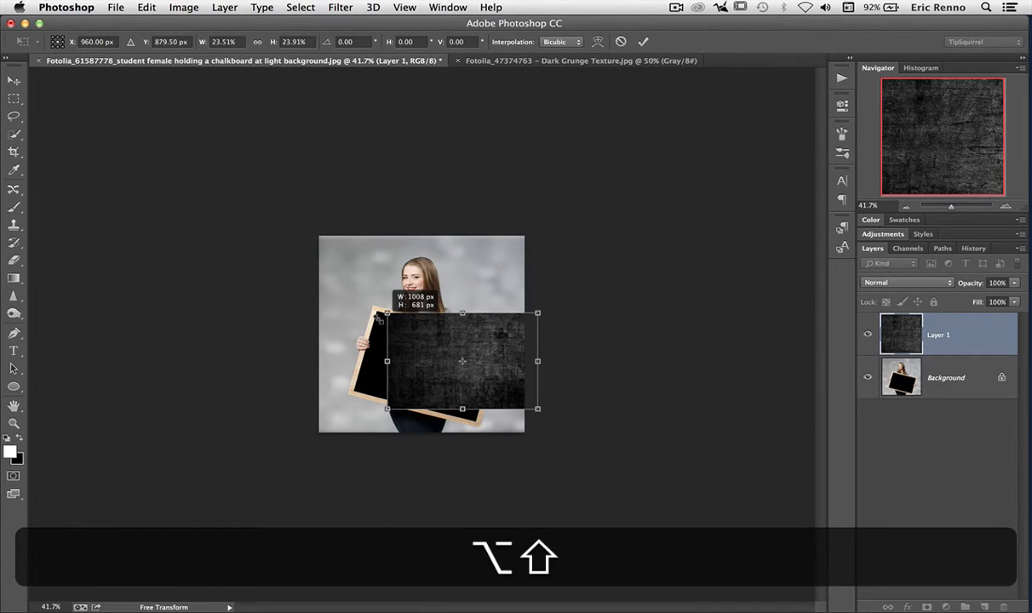
drag(537, 409, 555, 419)
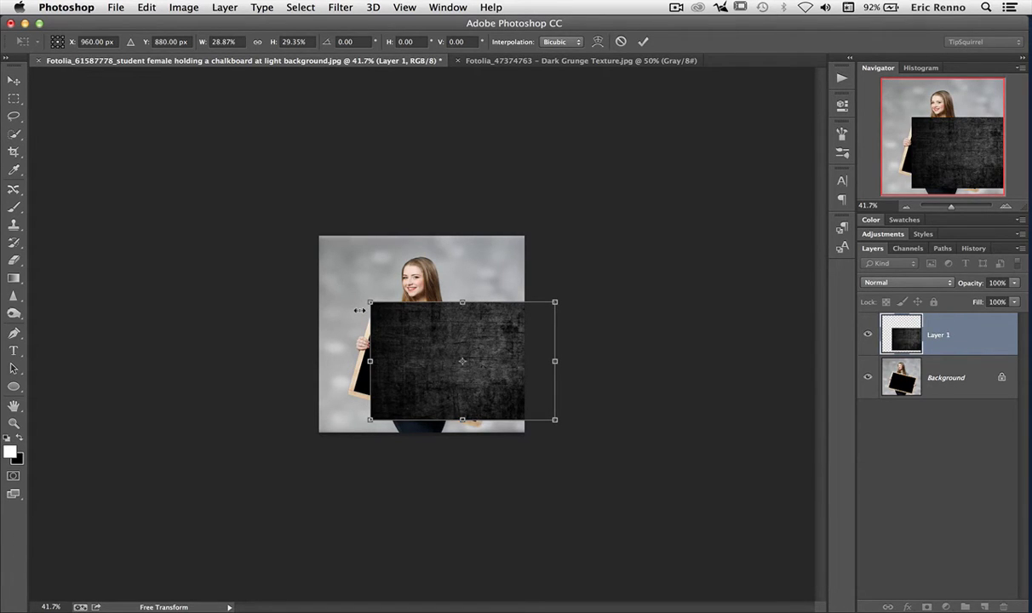
mouse_move(473, 347)
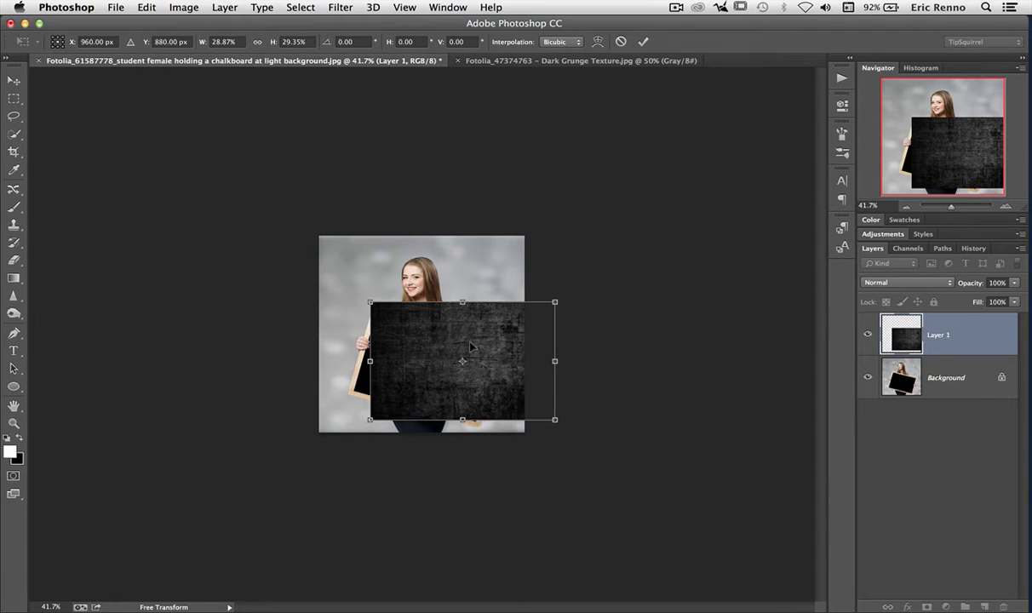
drag(463, 362, 424, 351)
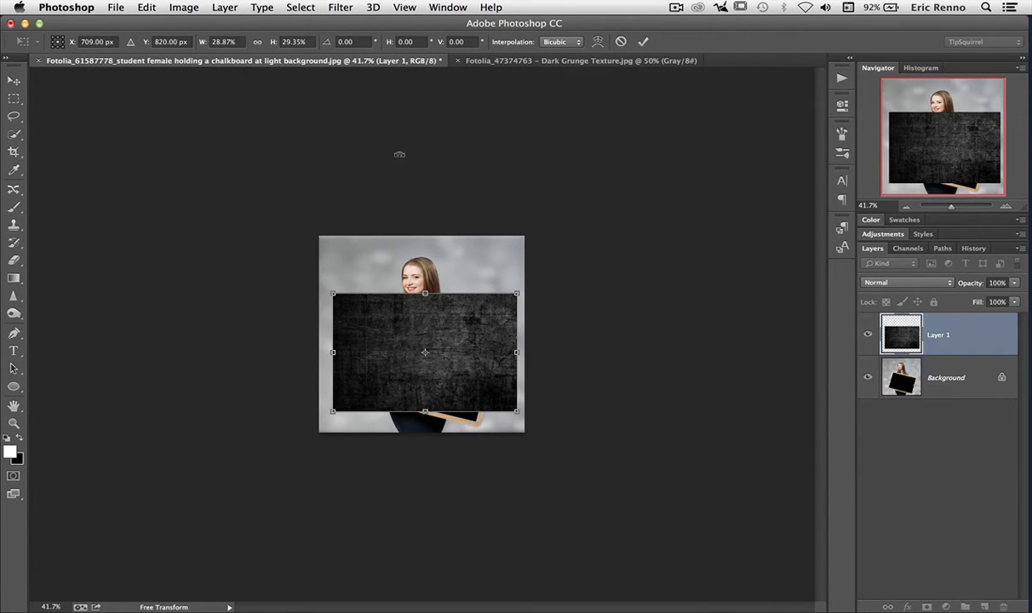
Step: Fit on screen, then set the texture transform values 30 and 25% width to match the slanted board
click(406, 7)
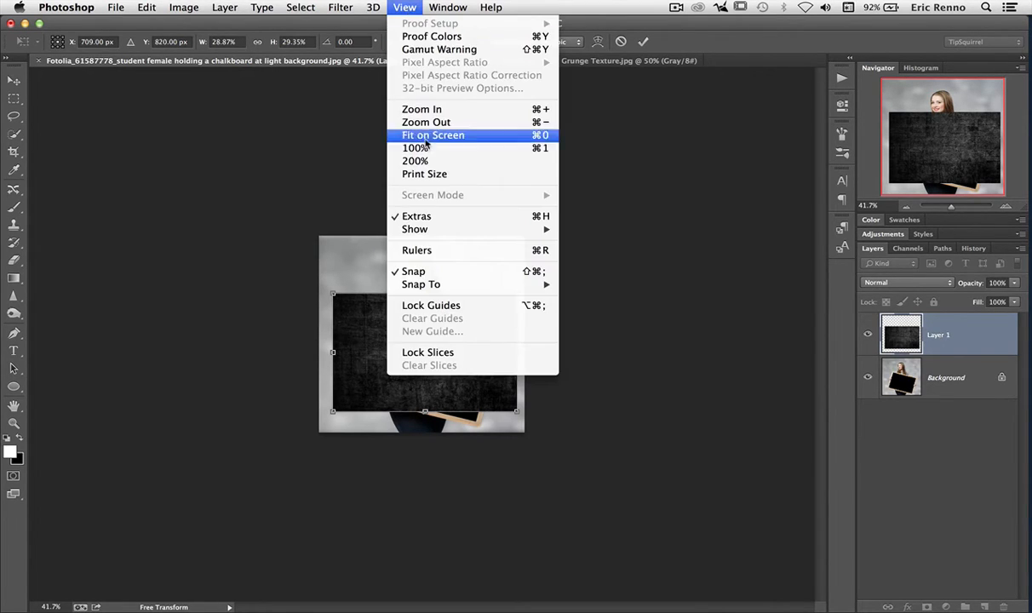
click(433, 135)
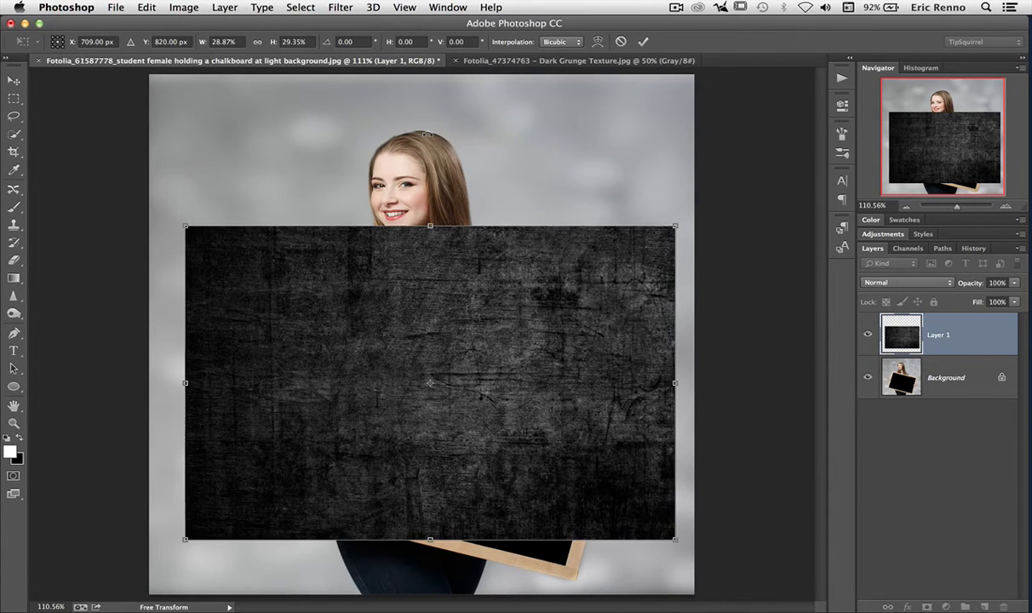
mouse_move(215, 201)
text(15)
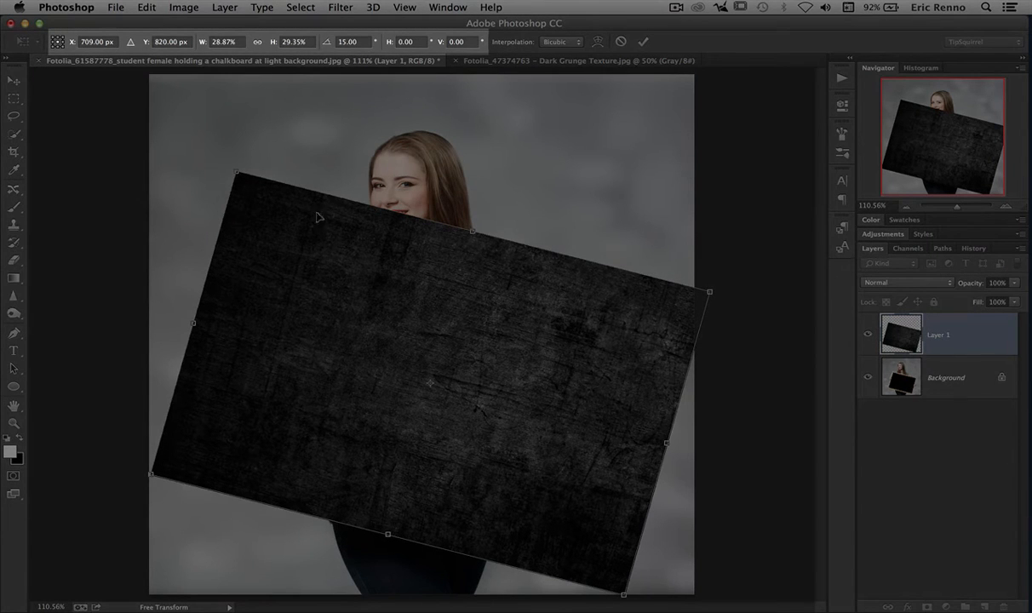
mouse_move(245, 102)
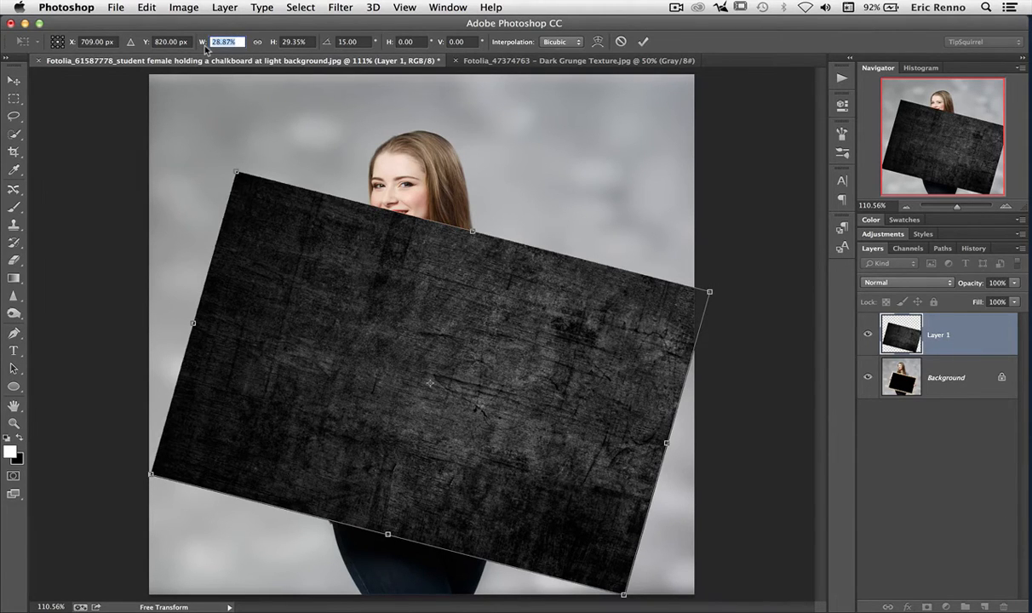
text(30%)
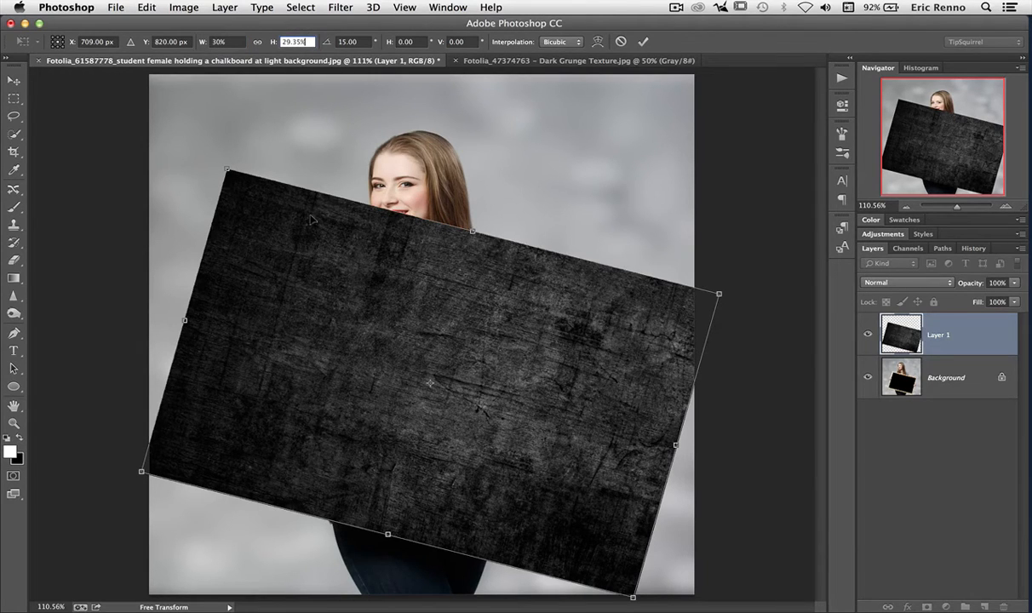
mouse_move(323, 122)
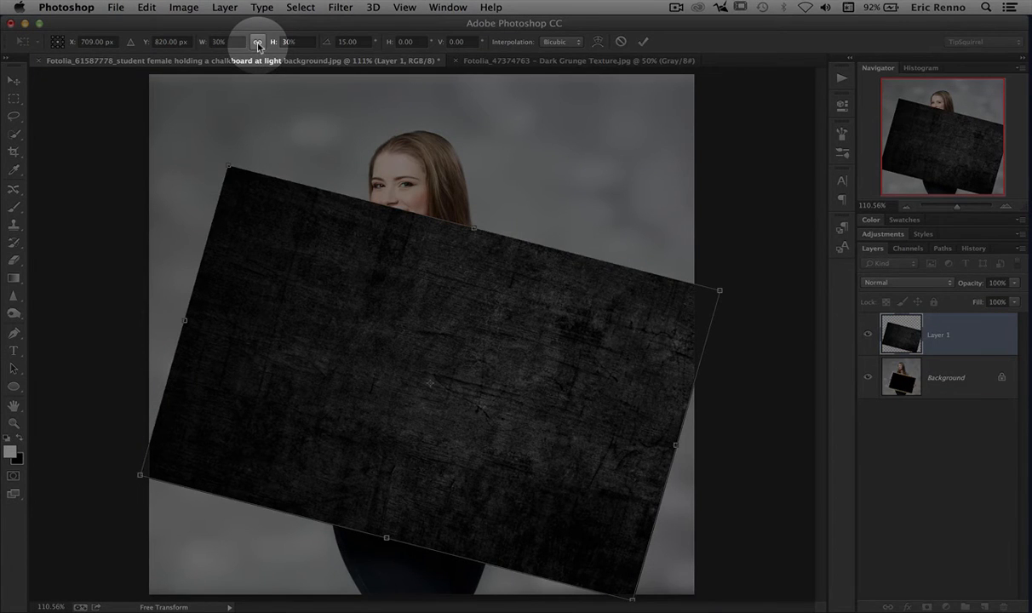
click(225, 41)
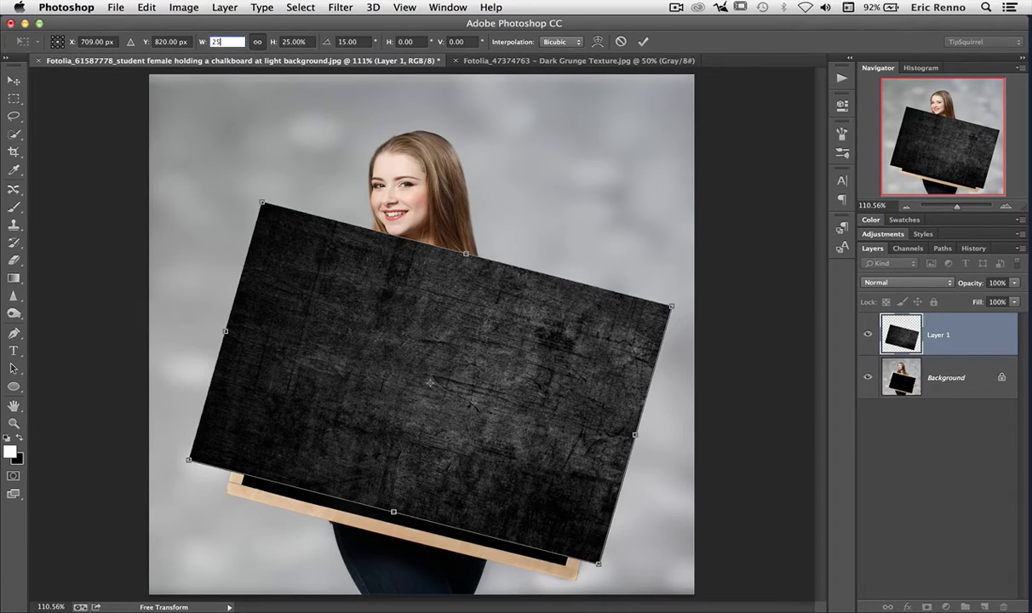
text(25%)
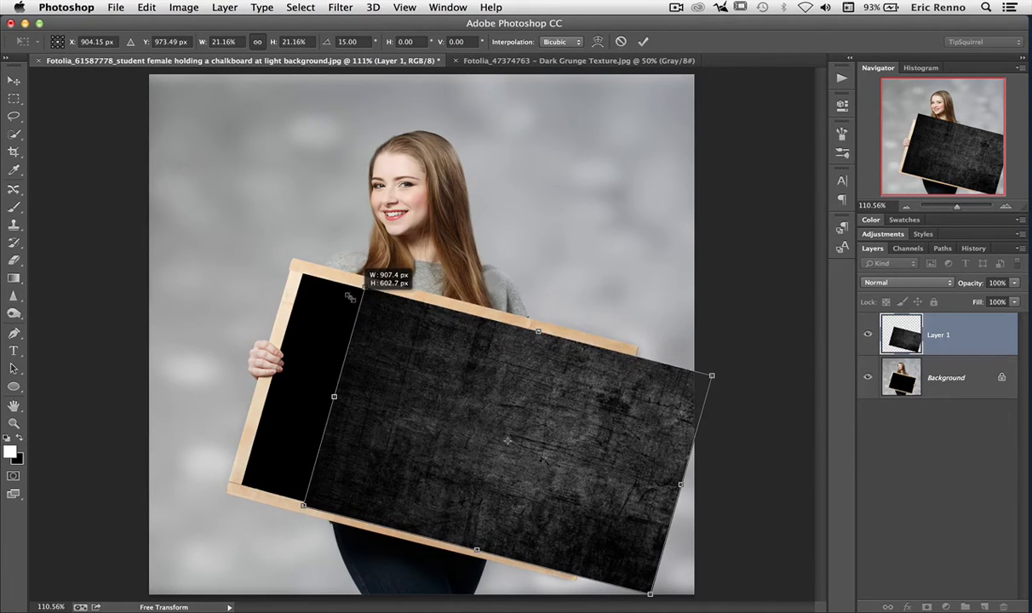
Step: Drag the texture's corners and right edge to fit just inside the chalkboard's wooden frame
drag(712, 376, 704, 402)
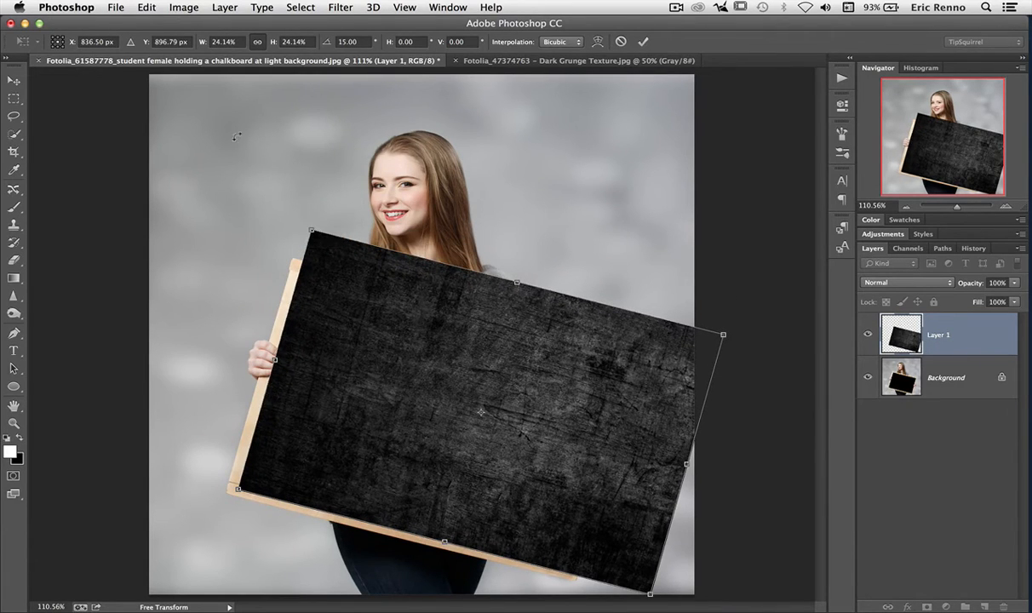
mouse_move(300, 211)
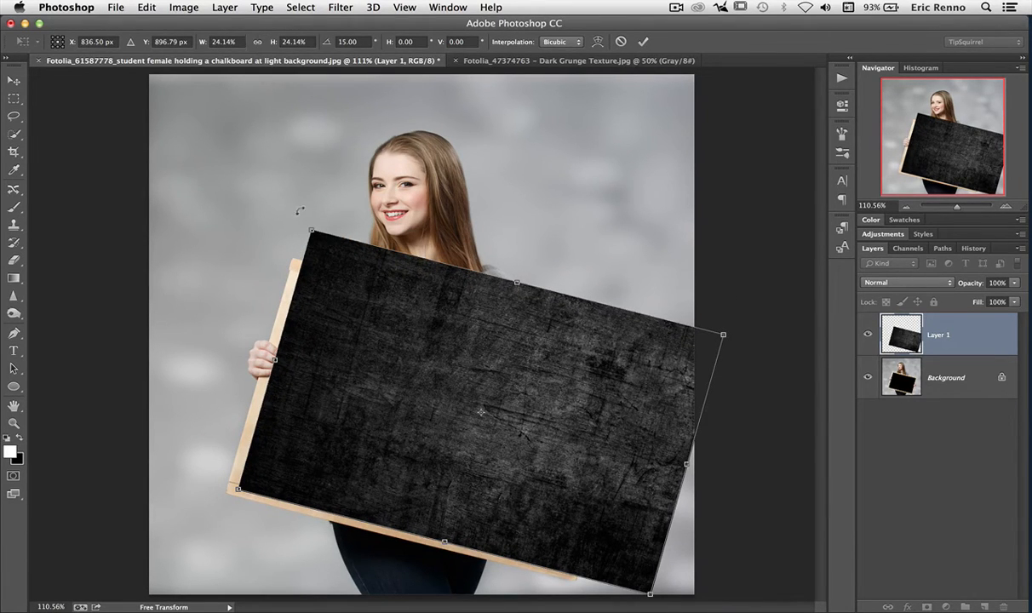
drag(311, 232, 298, 280)
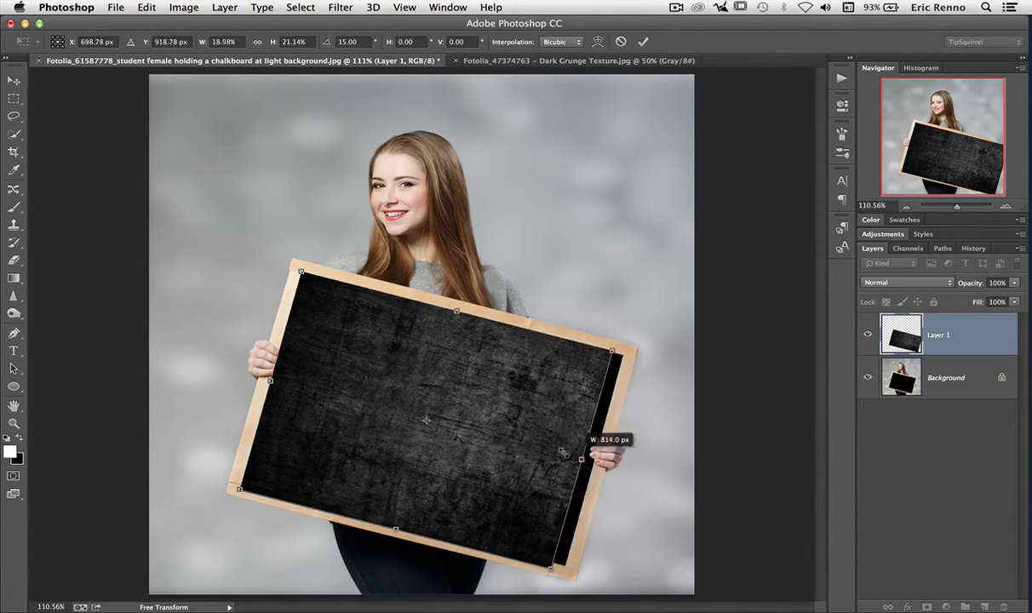
drag(582, 457, 647, 473)
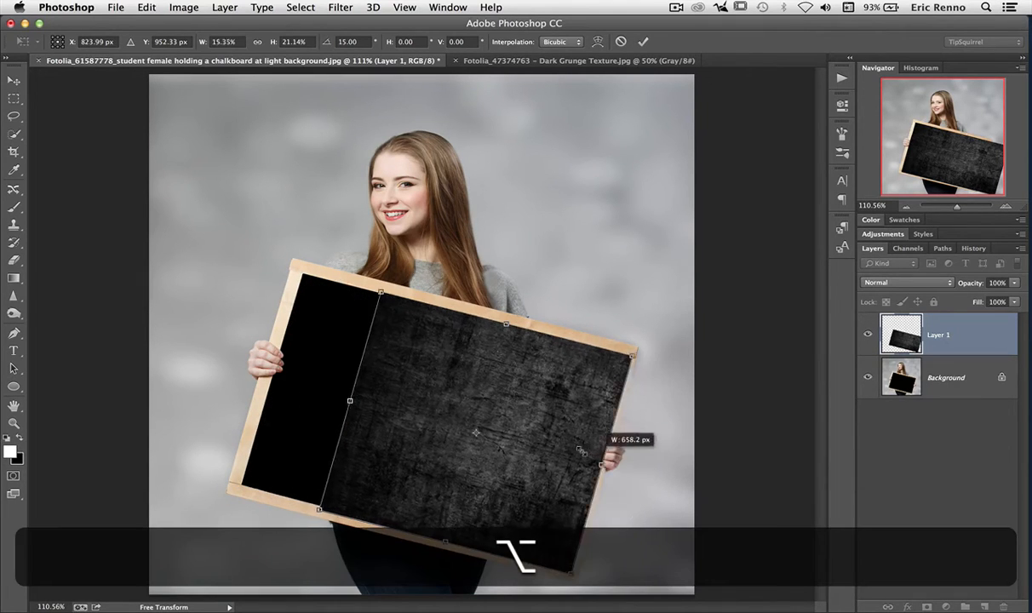
drag(603, 466, 663, 481)
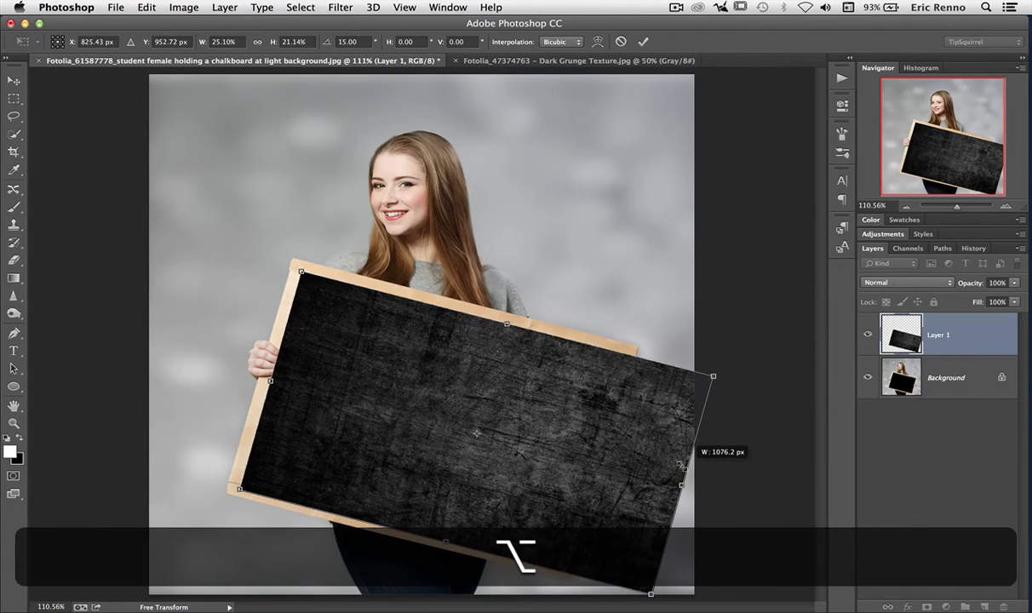
drag(712, 376, 593, 460)
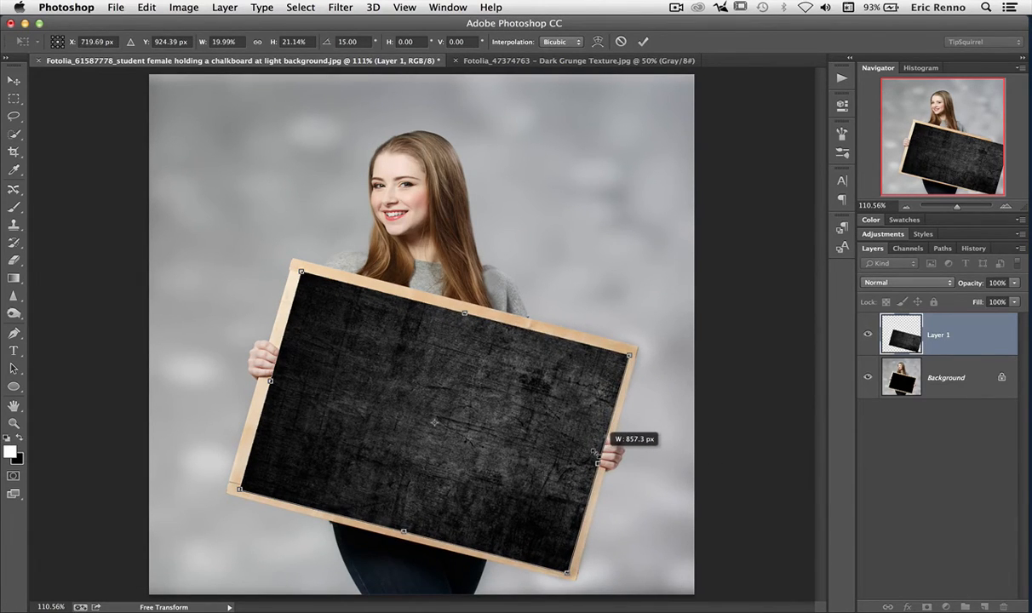
drag(596, 452, 596, 457)
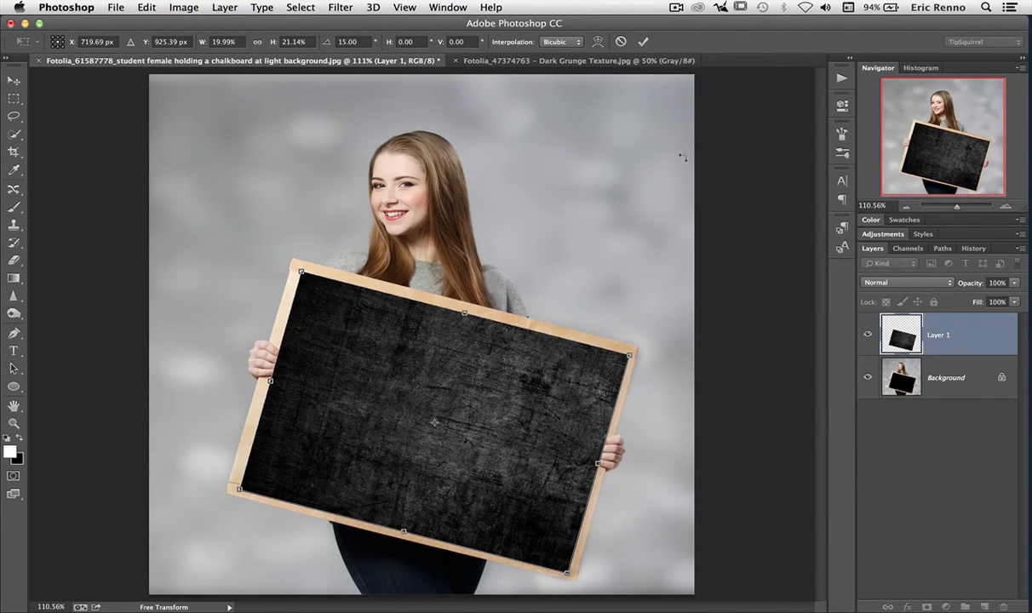
Step: Commit the transform and set the texture layer's blend mode to Screen
click(644, 41)
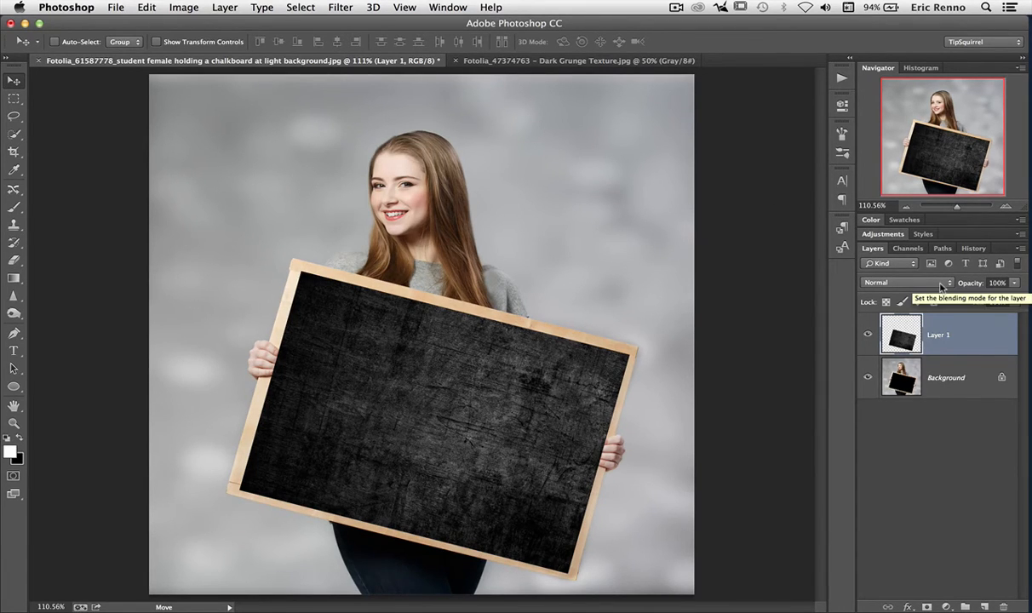
click(906, 283)
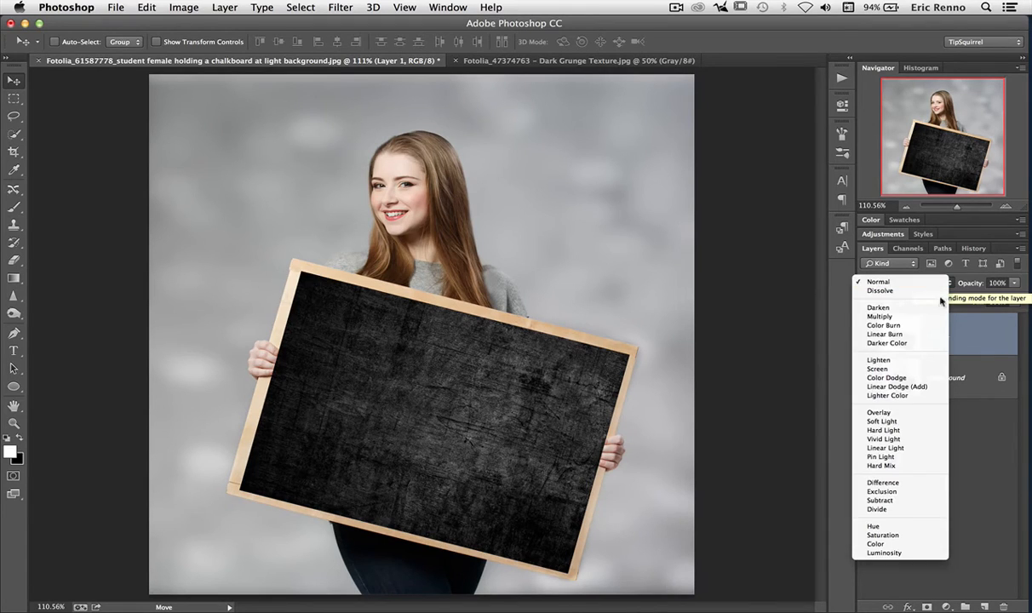
mouse_move(878, 368)
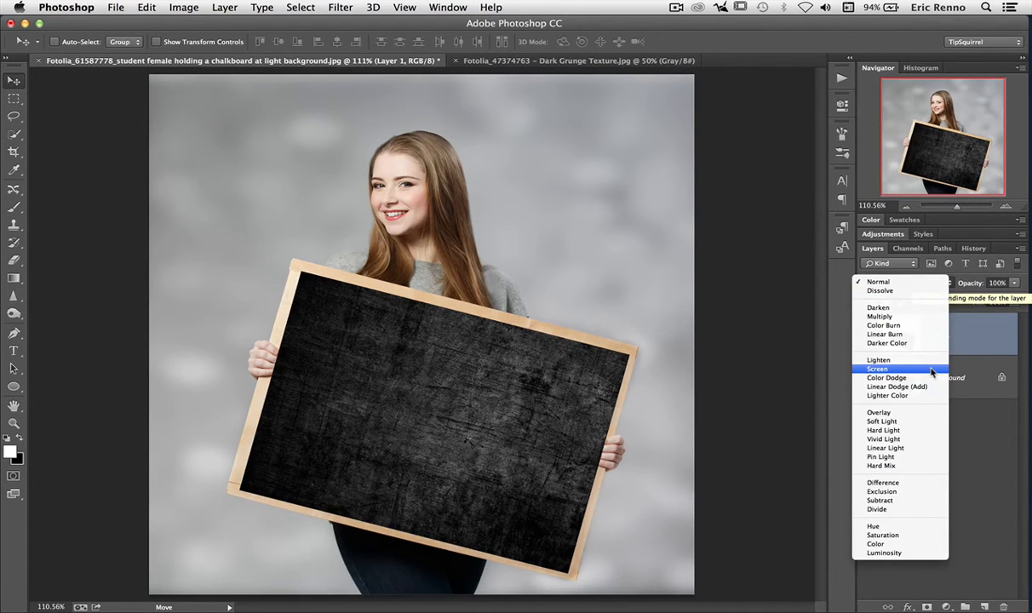
click(877, 368)
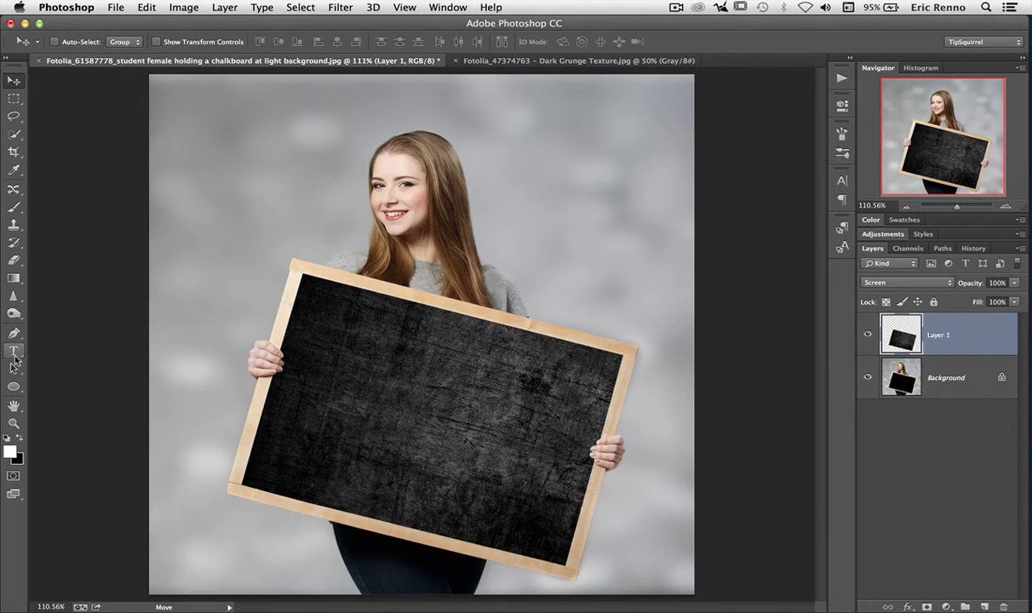
Step: Add a FOTOLIA type layer on the left side of the chalkboard
click(14, 351)
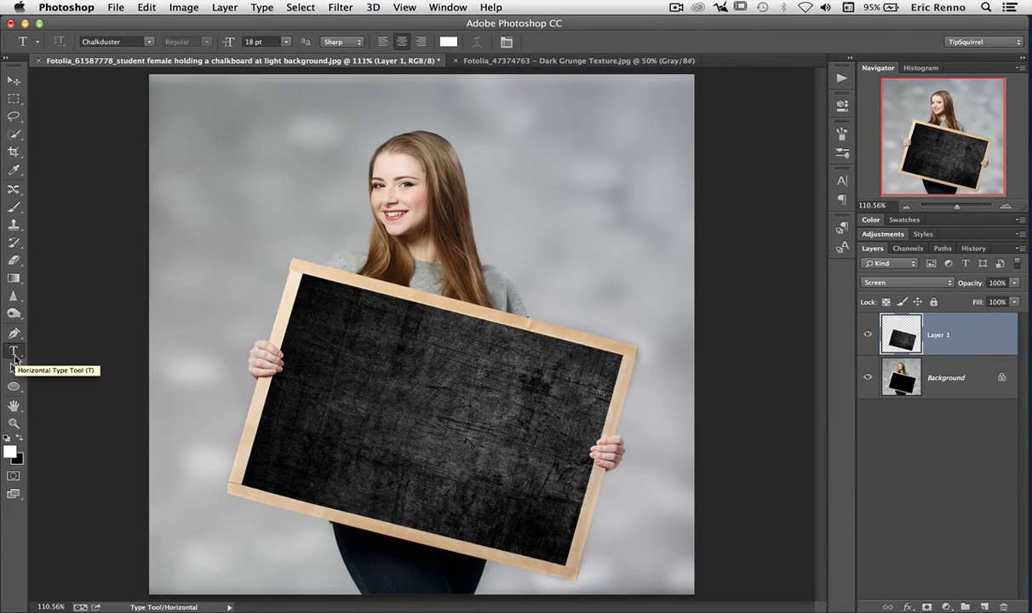
click(334, 398)
text(F)
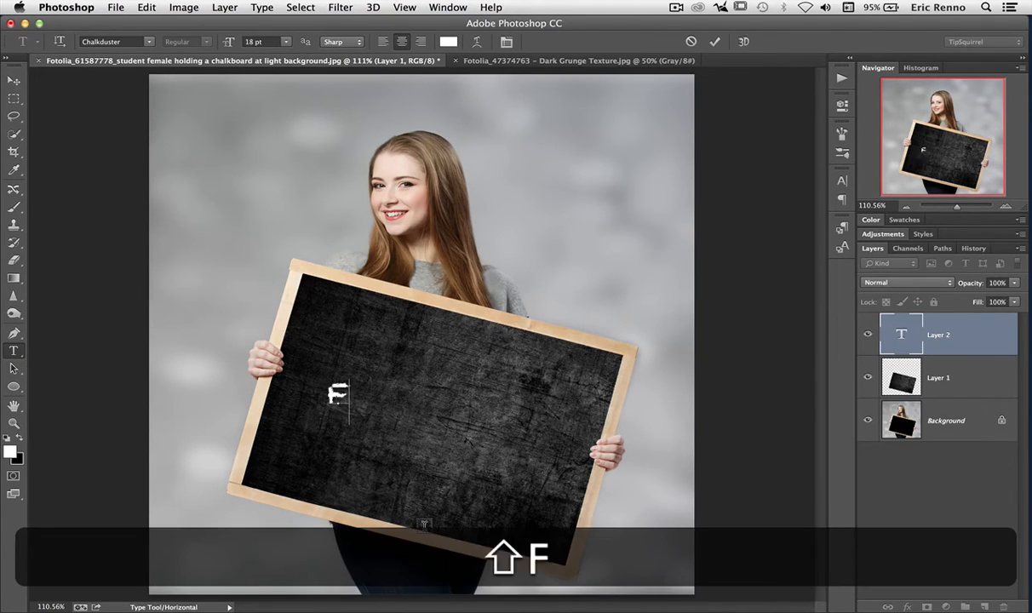
text(OTOLIA)
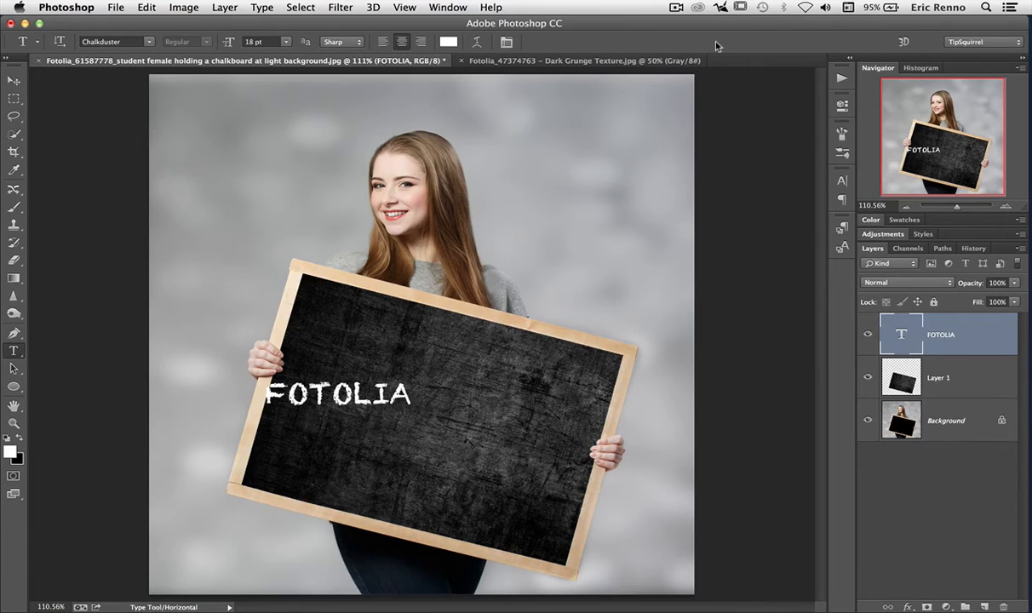
mouse_move(442, 140)
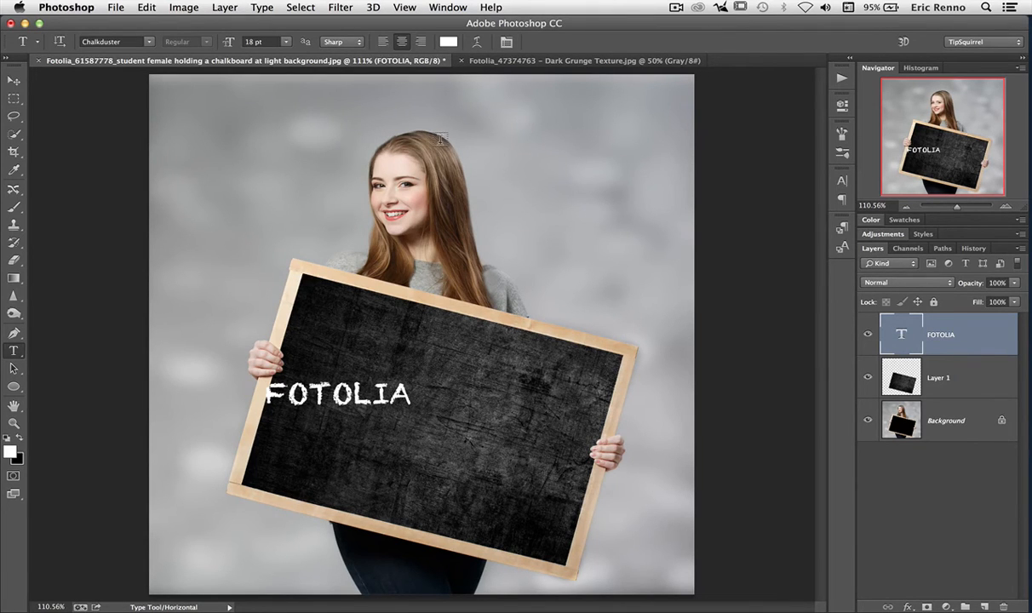
Step: Free Transform the FOTOLIA text larger and rotate it to the board's tilt
click(145, 6)
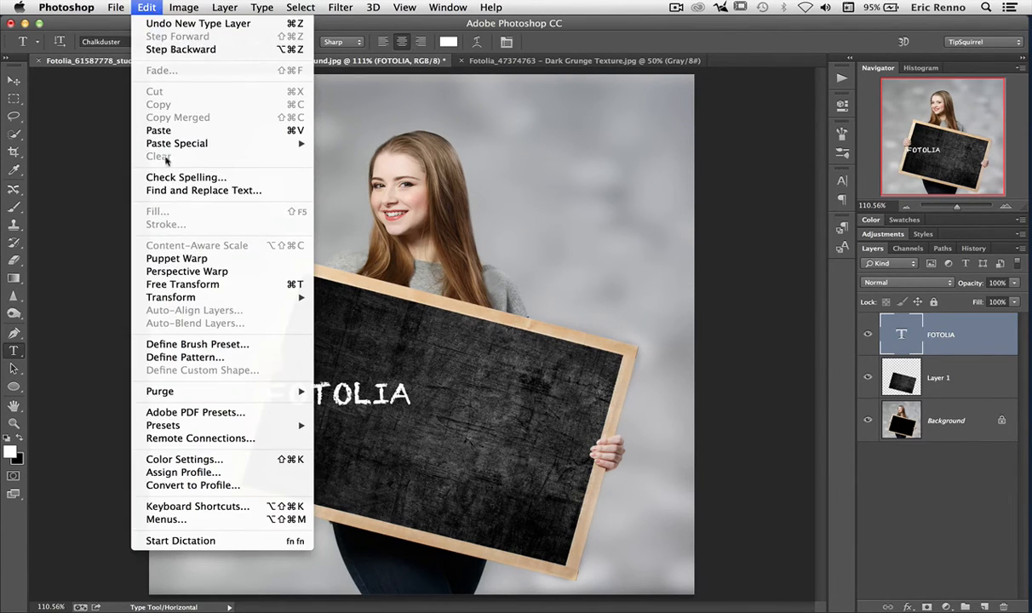
click(182, 283)
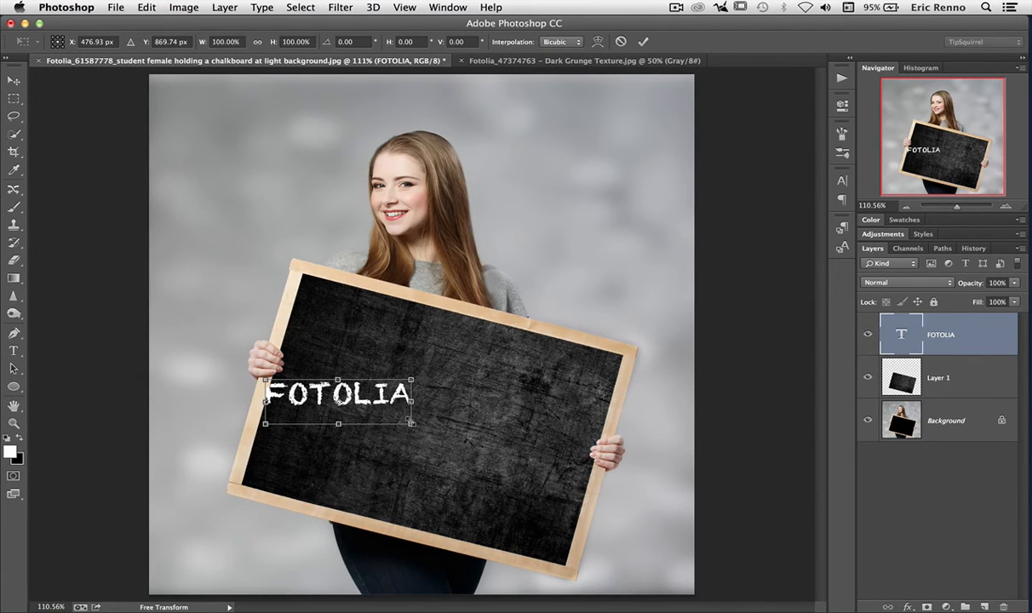
drag(412, 422, 571, 485)
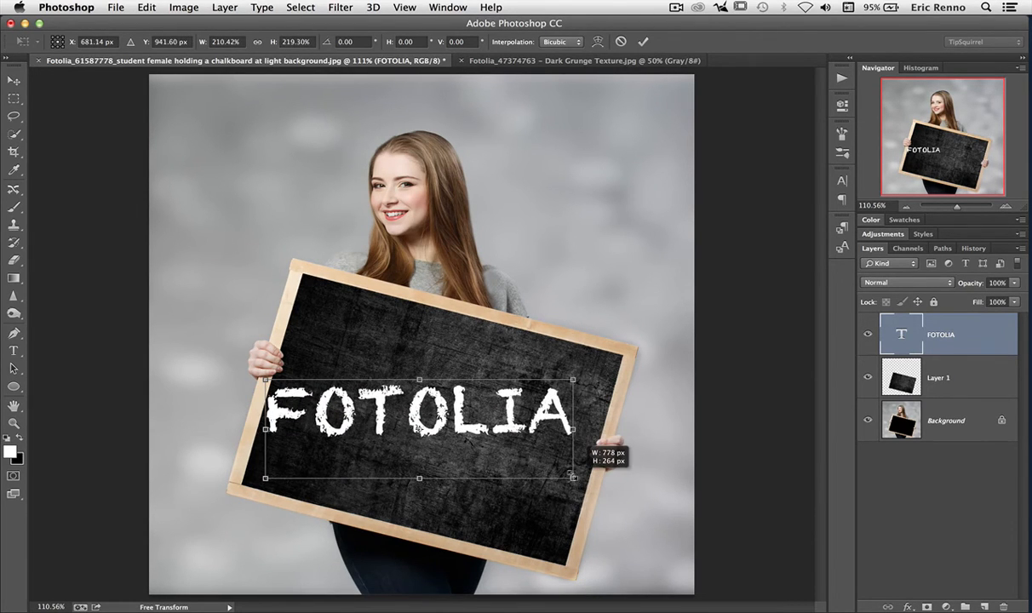
drag(572, 477, 583, 504)
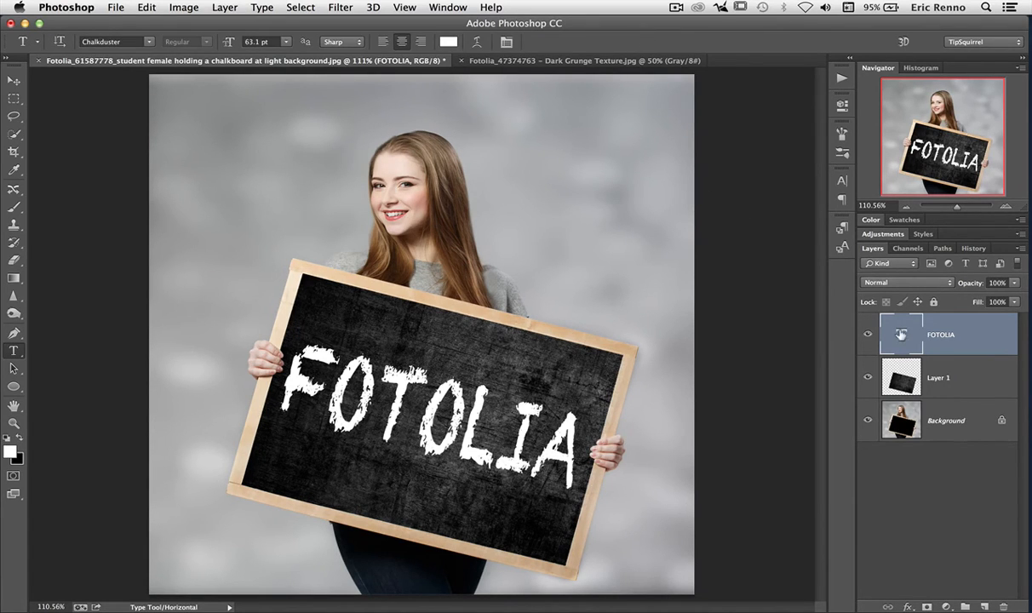
mouse_move(900, 334)
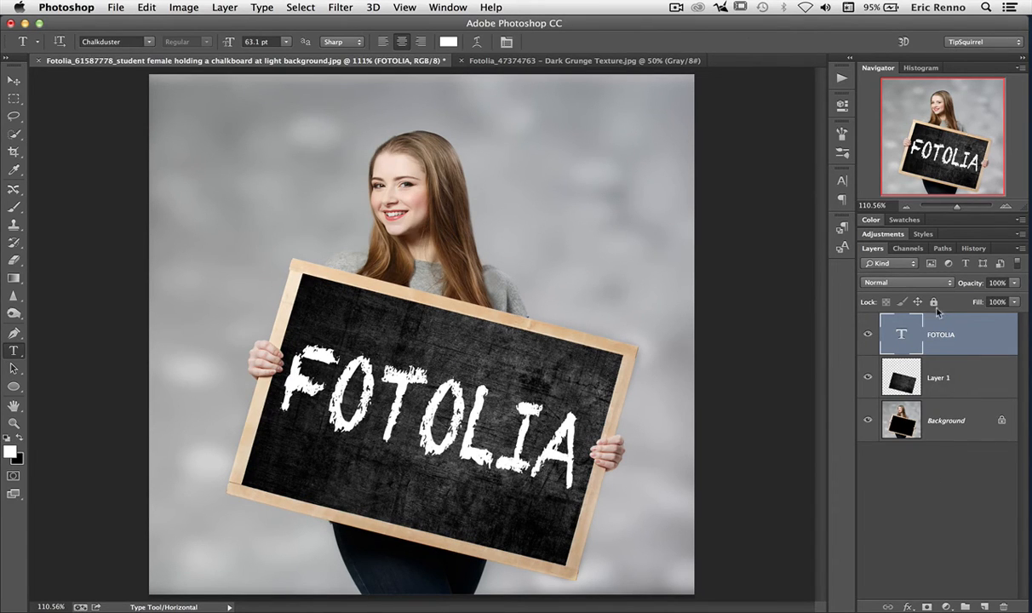
Step: Set the FOTOLIA text layer to Soft Light and duplicate it as 'FOTOLIA copy' to strengthen the chalk
click(906, 283)
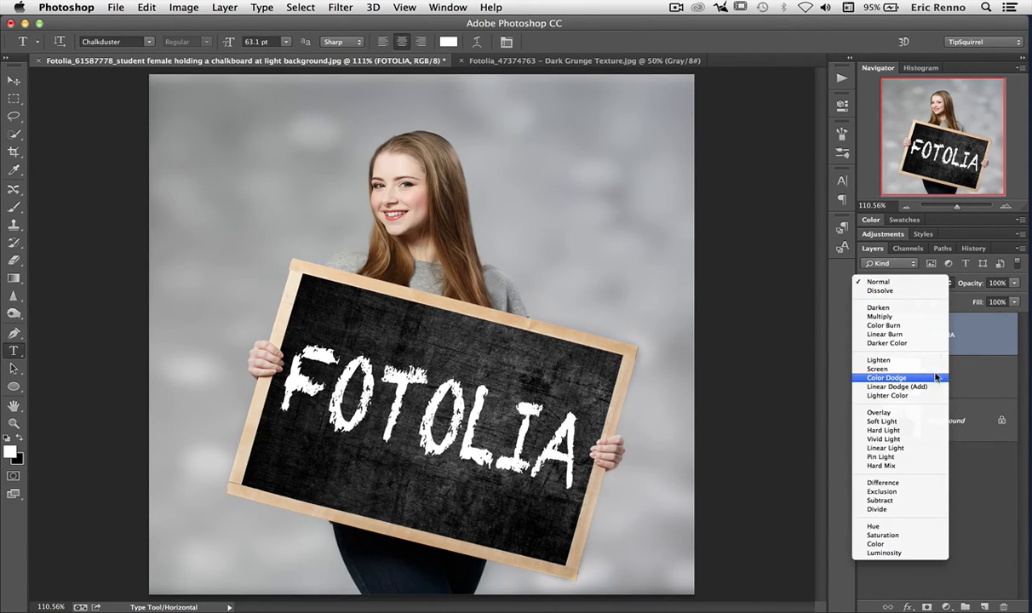
click(882, 420)
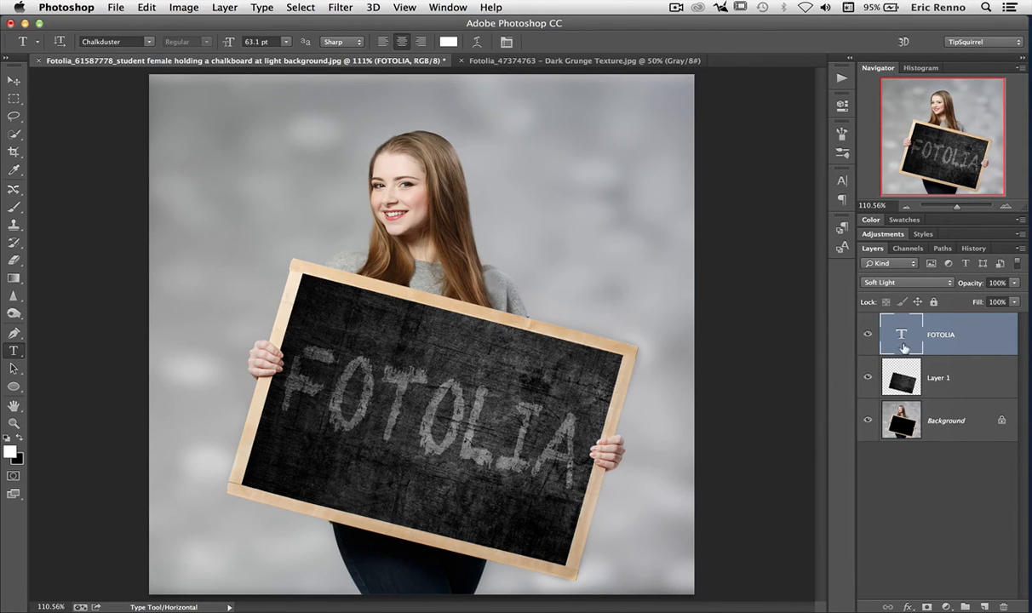
click(224, 7)
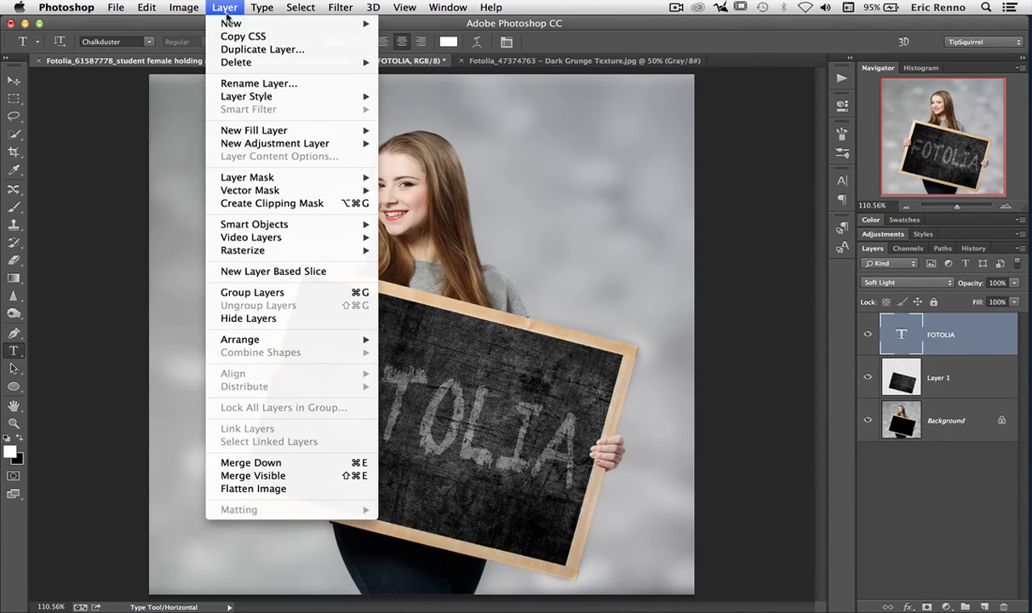
mouse_move(263, 48)
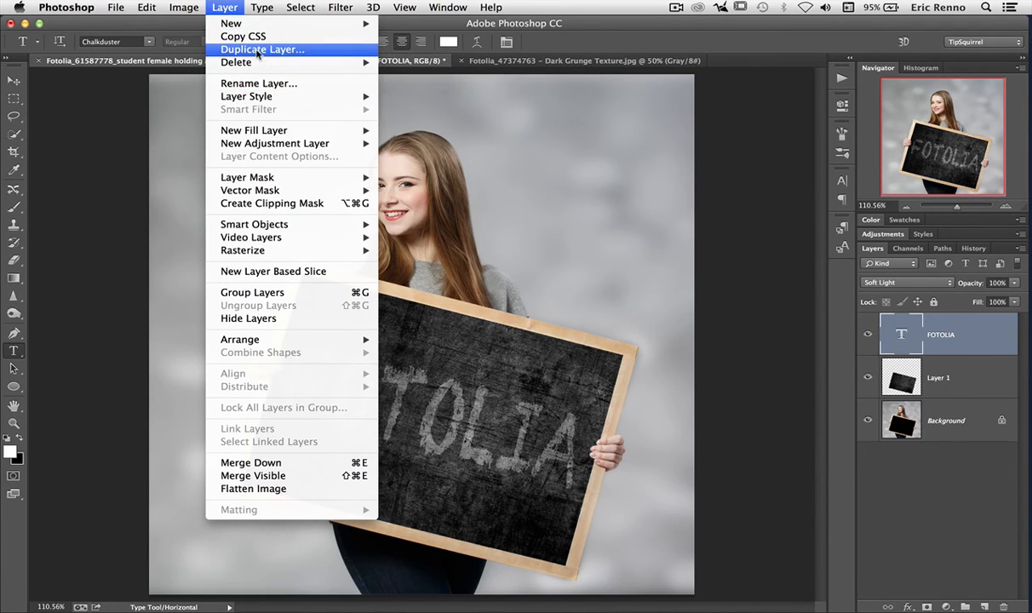
click(262, 47)
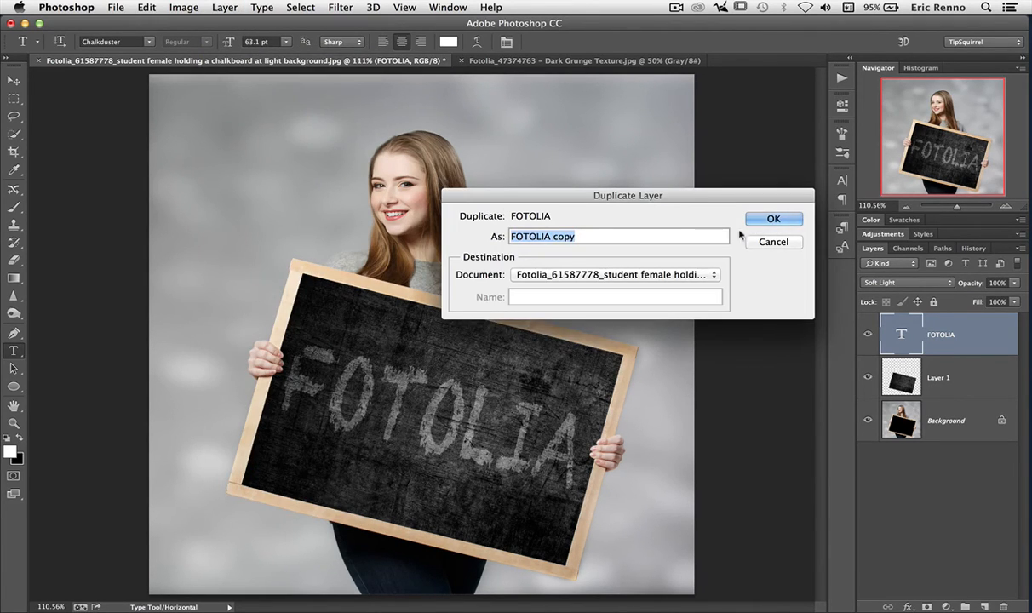
click(773, 219)
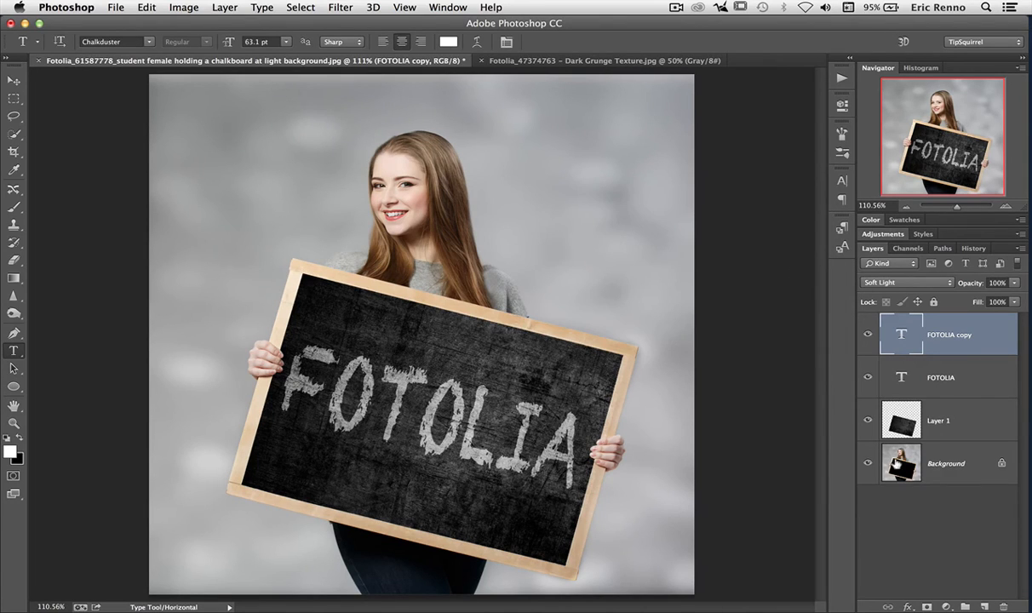
mouse_move(974, 525)
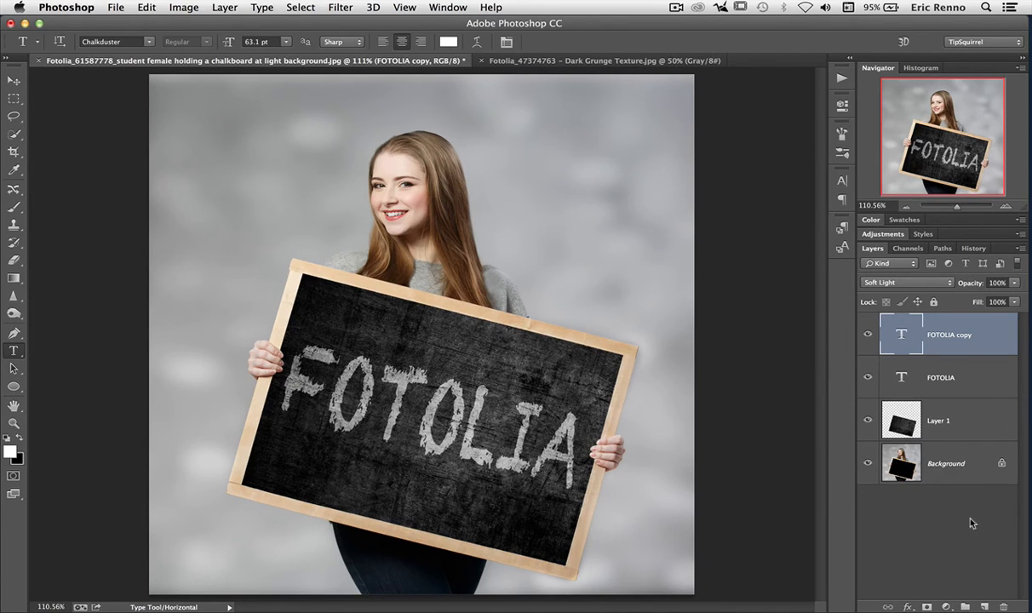